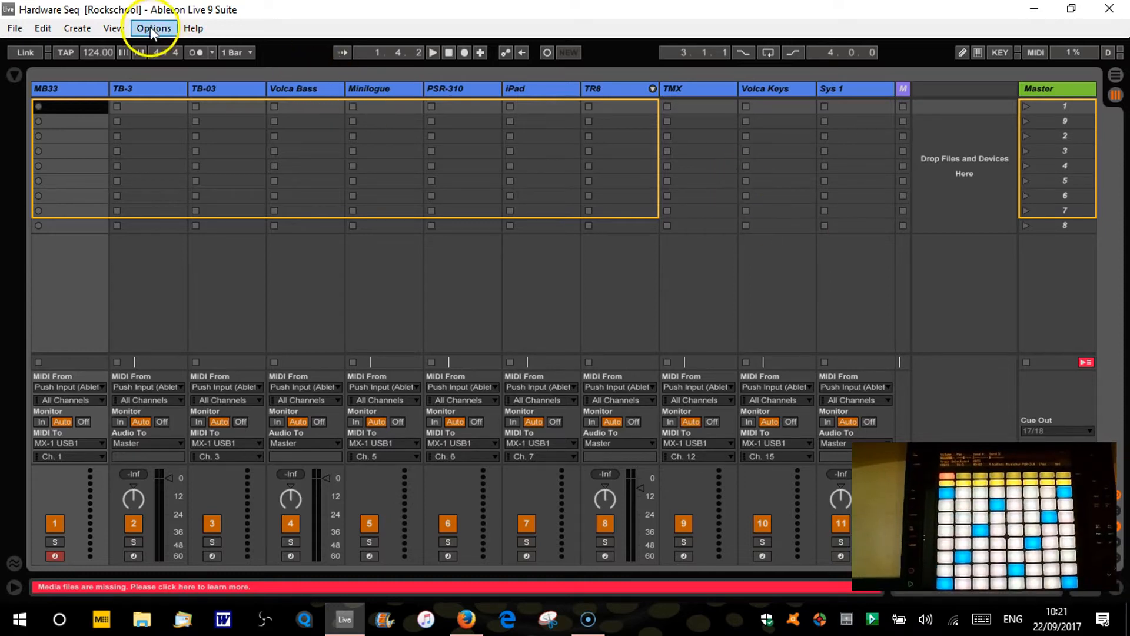
# Step: Bring up Preferences at the Link/MIDI tab, scrolling to the MIDI ports for MX-1 and Push
pyautogui.click(153, 28)
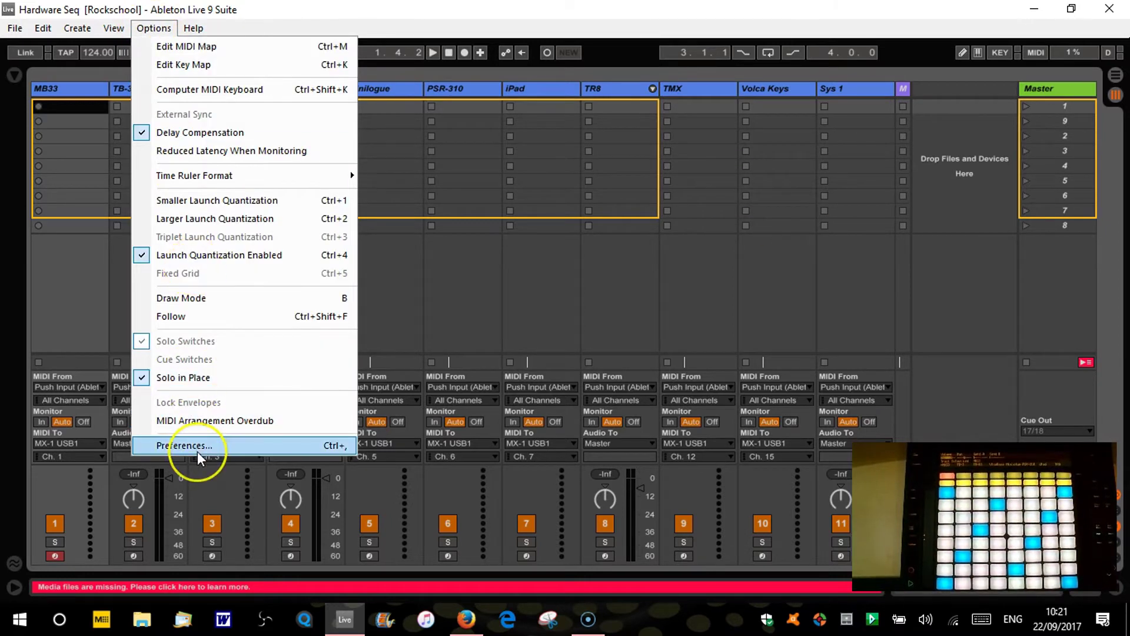
pyautogui.click(184, 445)
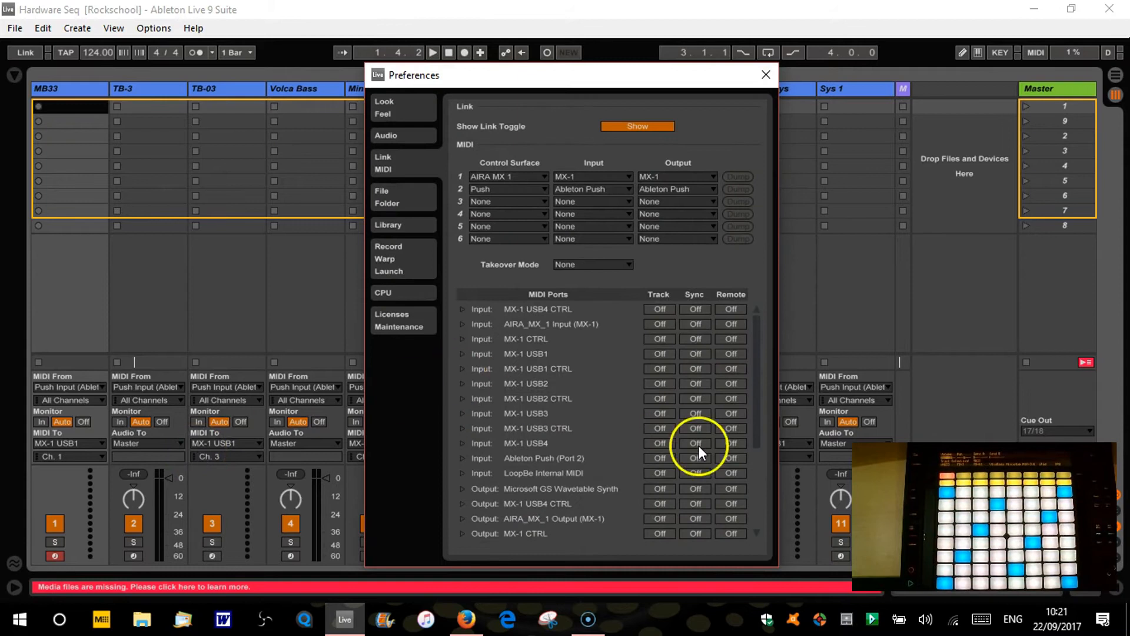
pyautogui.scroll(-3)
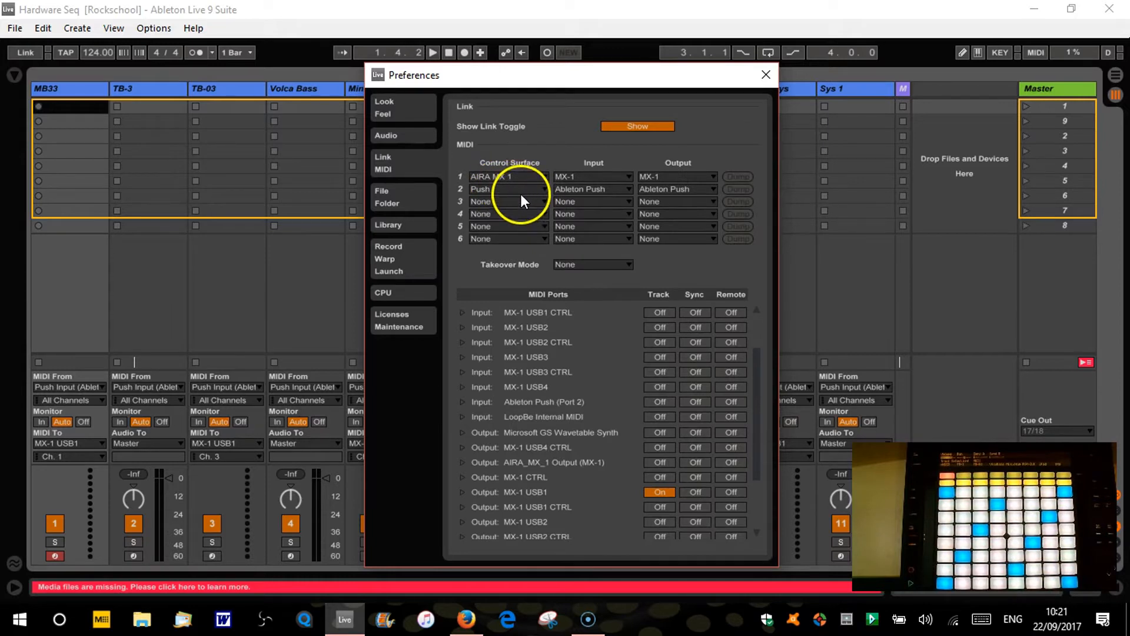
pyautogui.moveTo(750, 380)
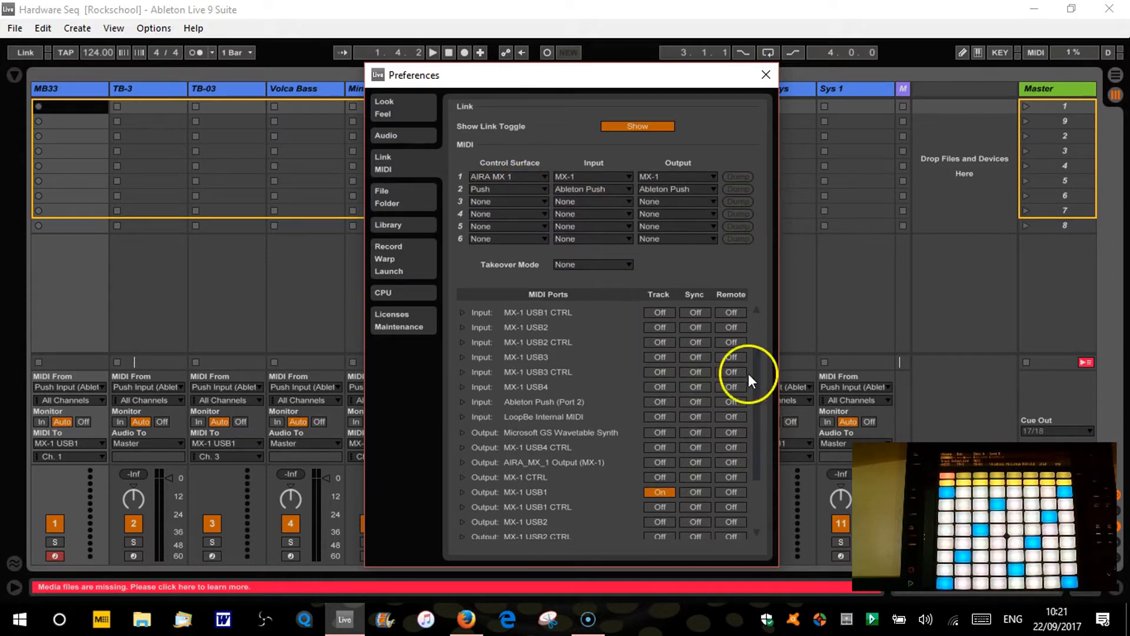
pyautogui.scroll(-3)
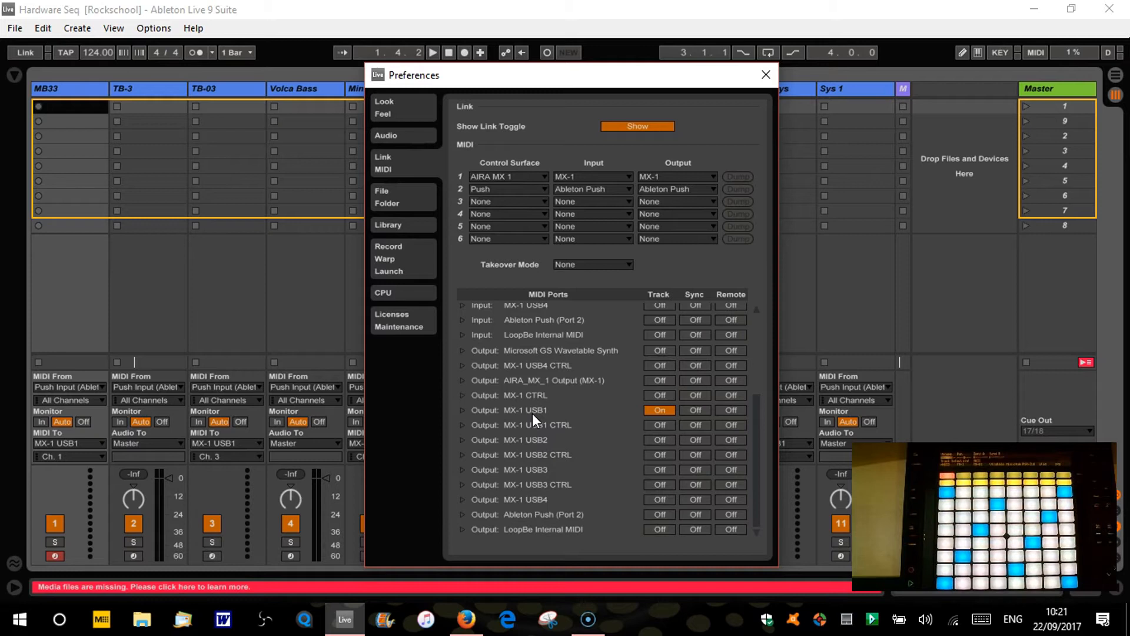
pyautogui.moveTo(692, 406)
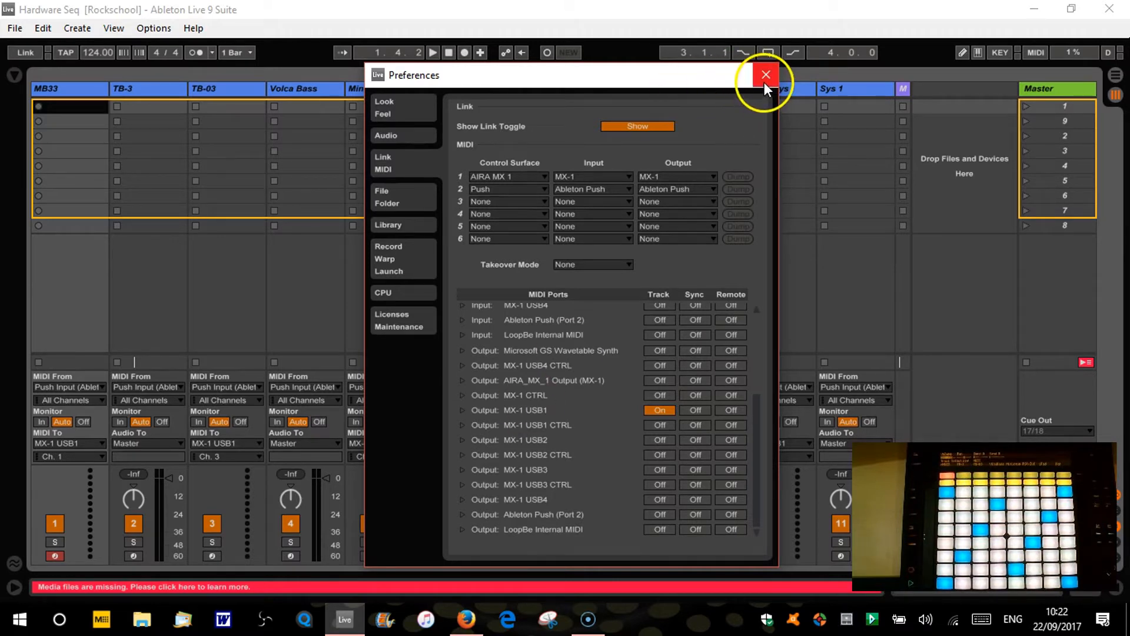
# Step: Dismiss Preferences and arm the TB-3 track in place of MB33
pyautogui.click(765, 74)
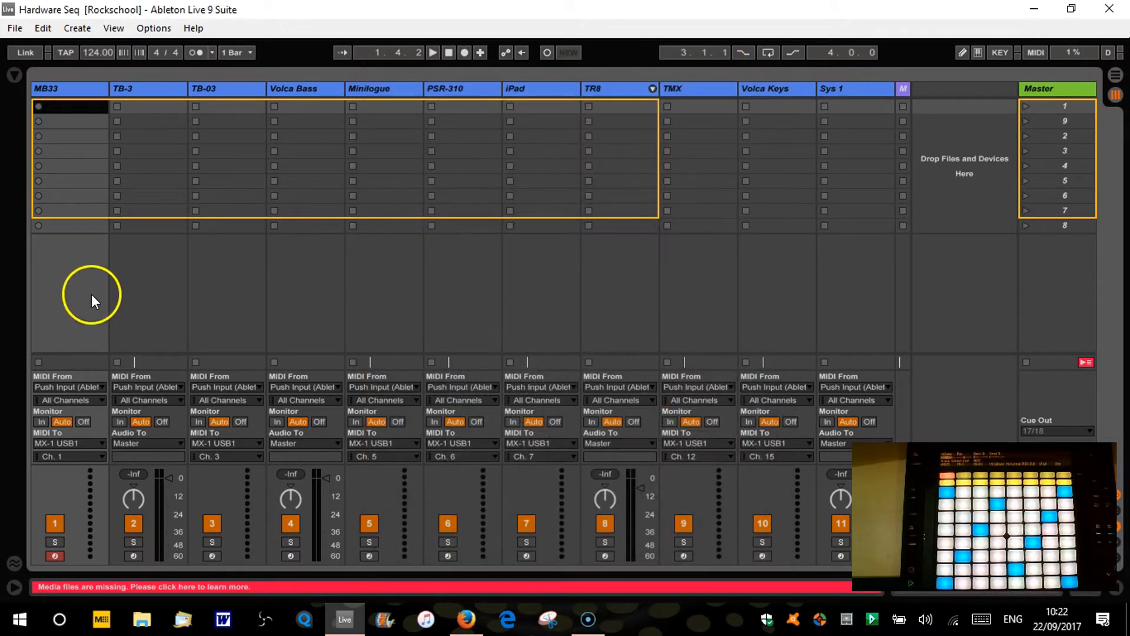
pyautogui.moveTo(106, 333)
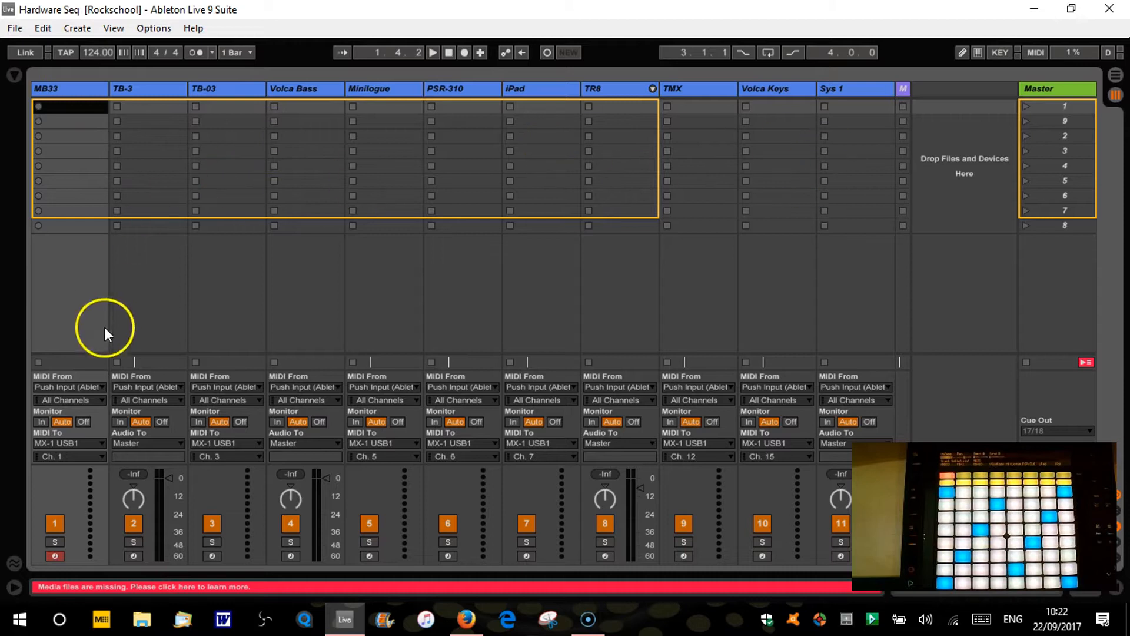
pyautogui.moveTo(153, 400)
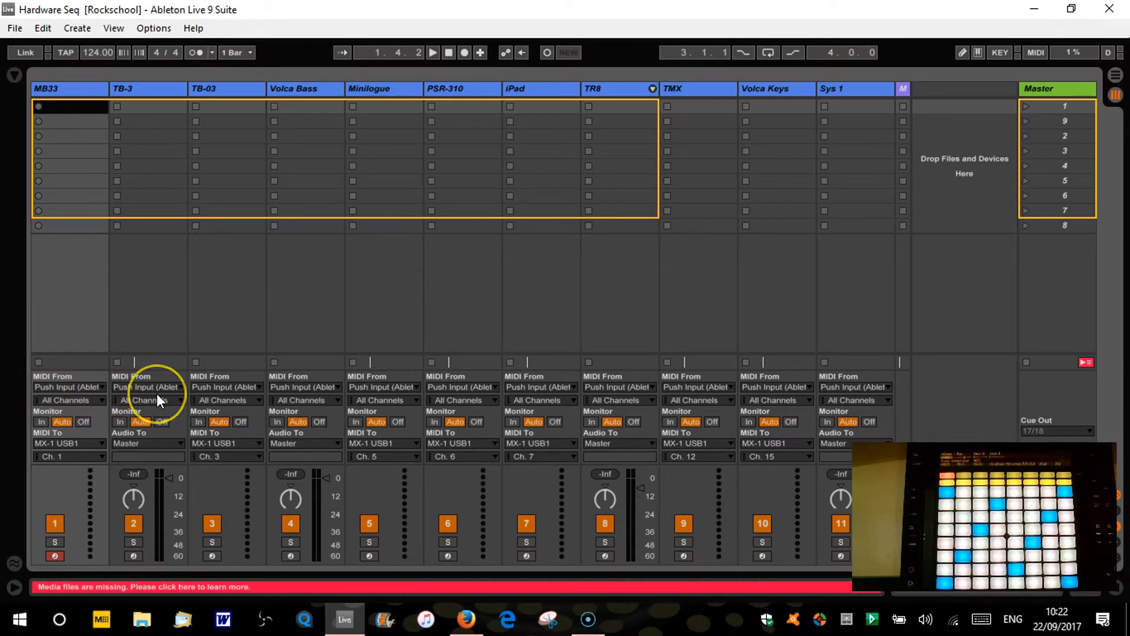
pyautogui.moveTo(88, 402)
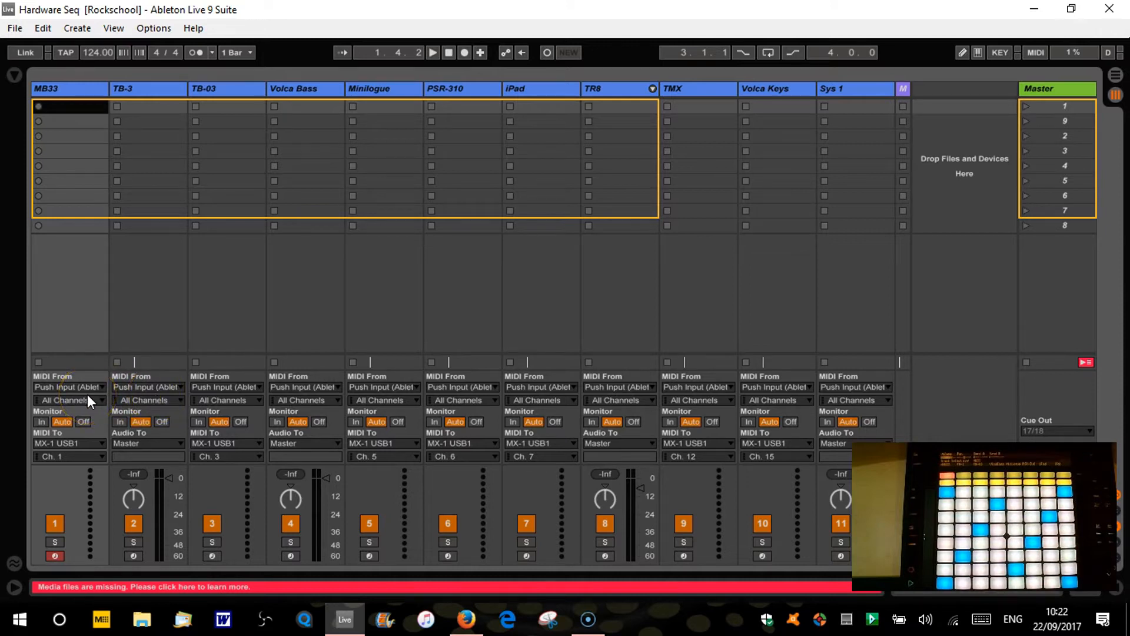
pyautogui.moveTo(99, 479)
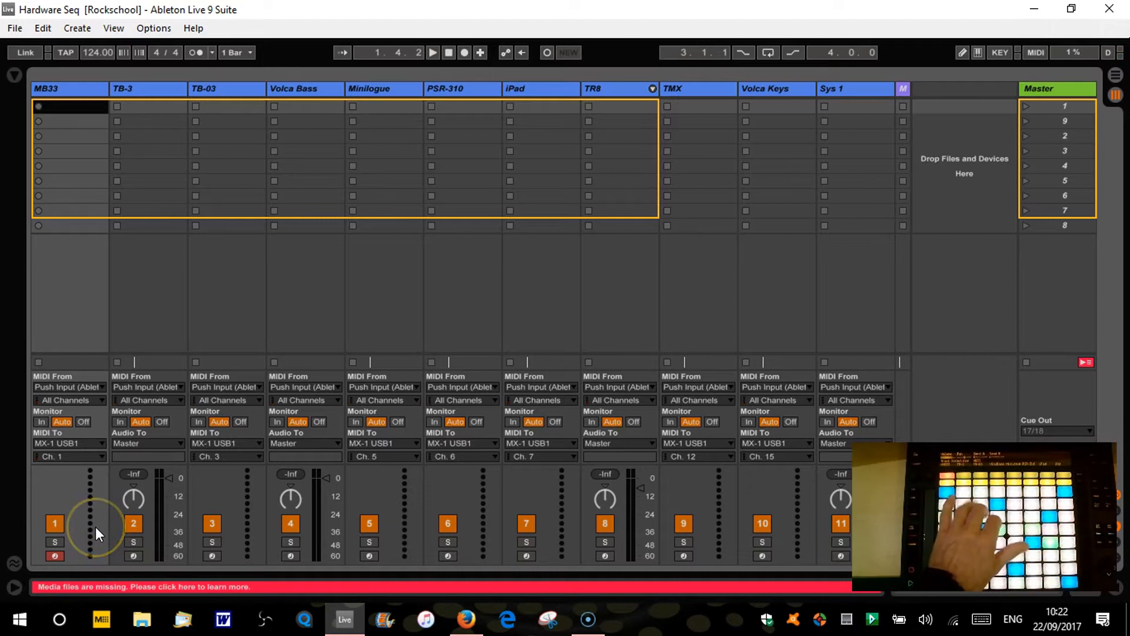
pyautogui.moveTo(251, 465)
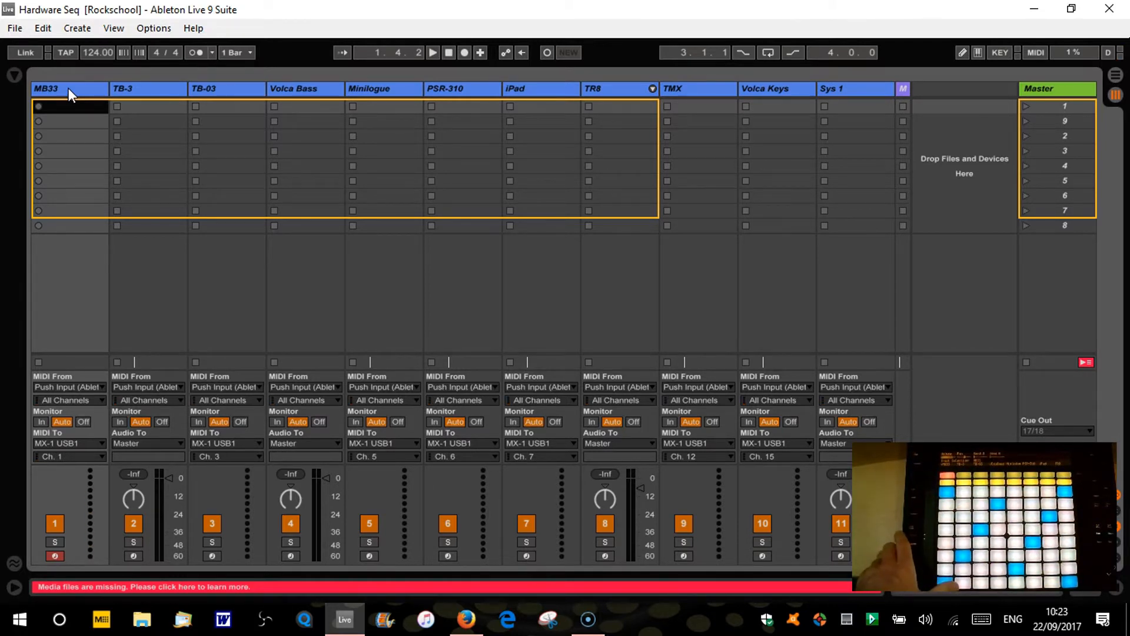
pyautogui.moveTo(662, 272)
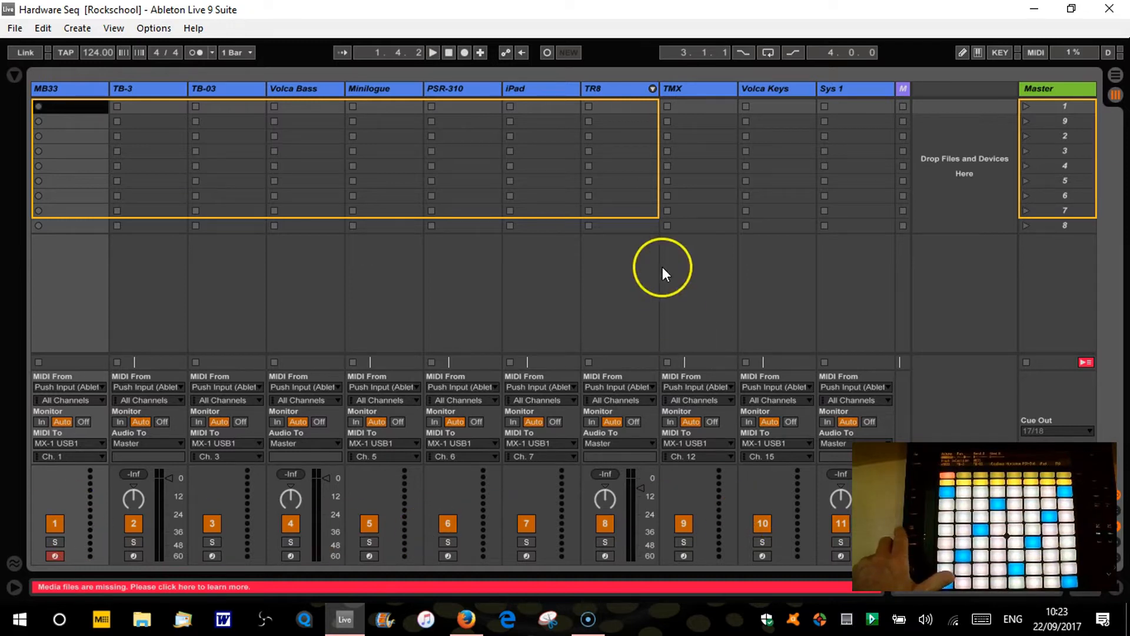
pyautogui.moveTo(149, 95)
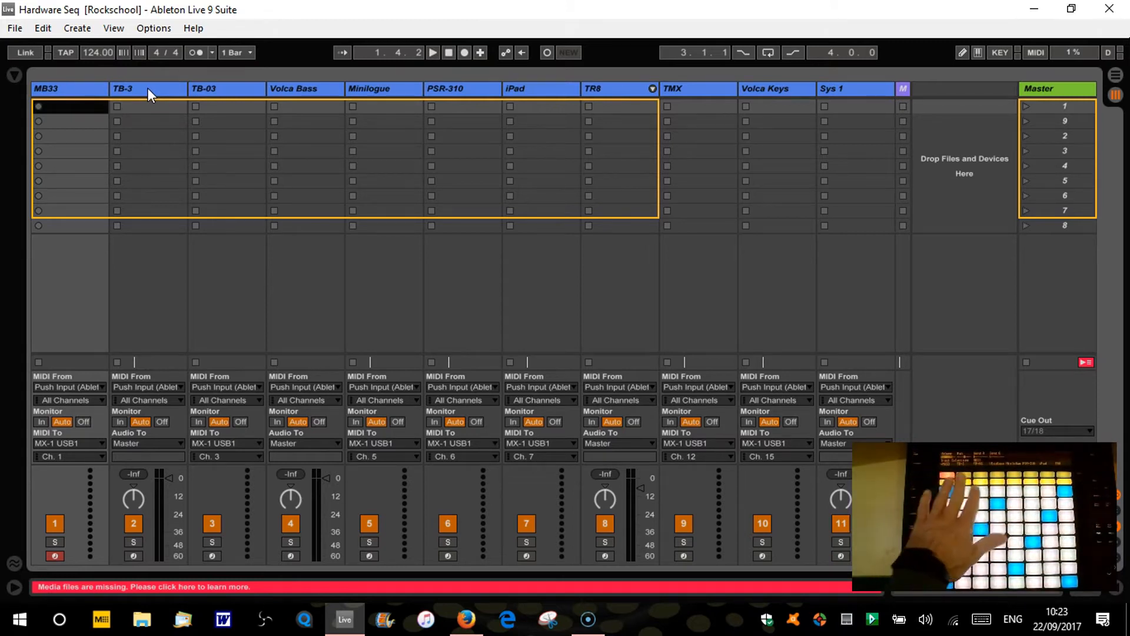
pyautogui.click(148, 88)
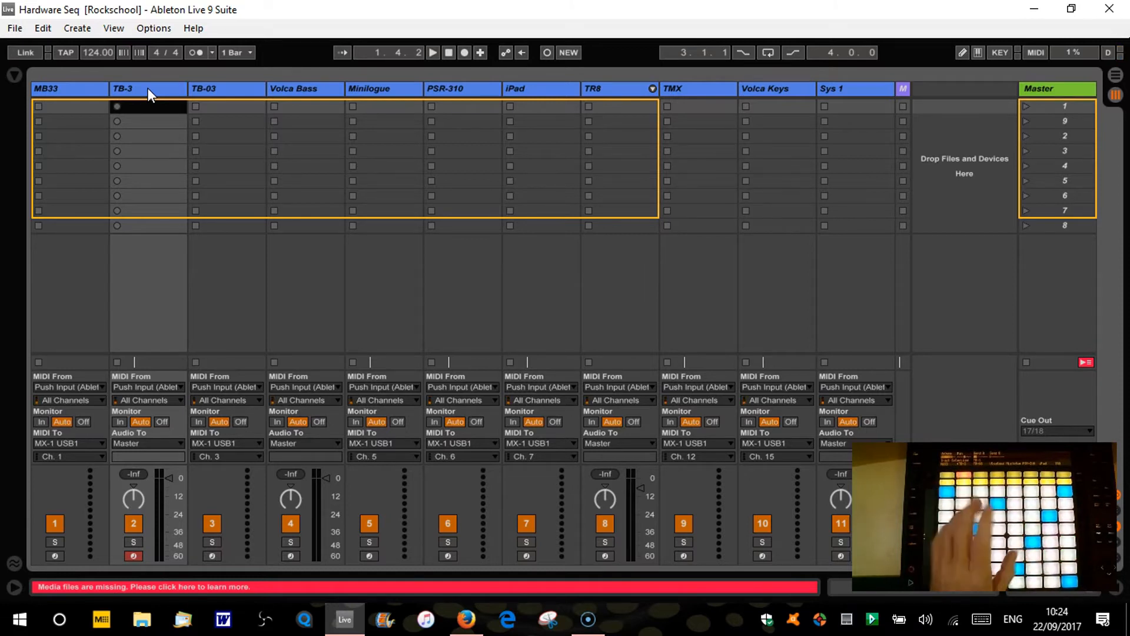
# Step: Reveal the TB-3 track's chain: TB3 Rack, TB-3 by Protonica panel and External Instrument
pyautogui.click(226, 88)
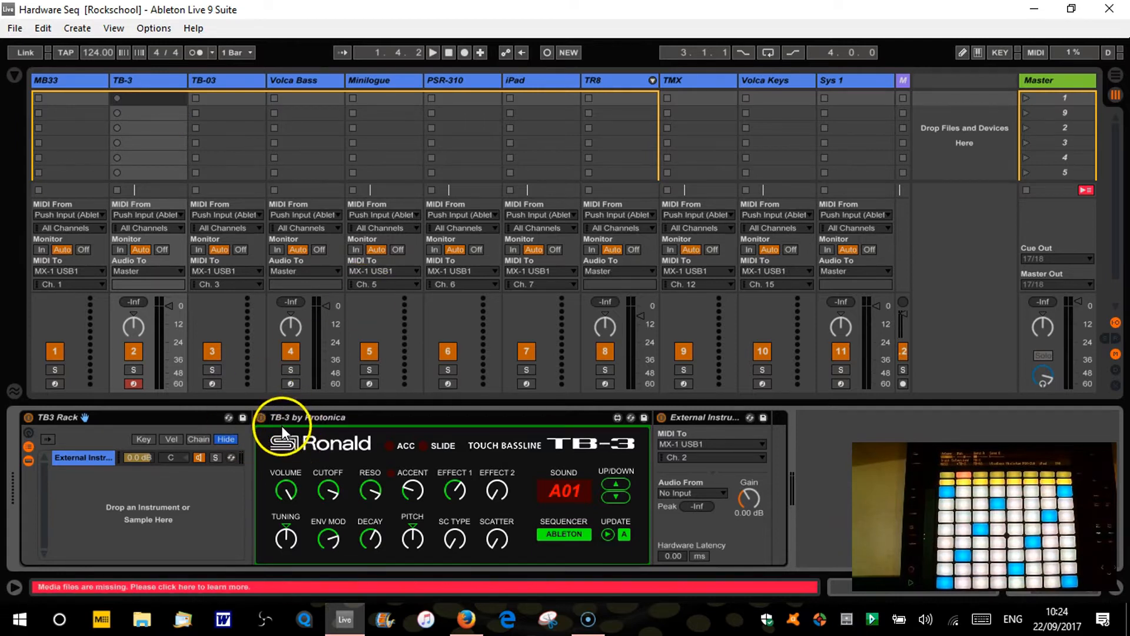
pyautogui.moveTo(393, 489)
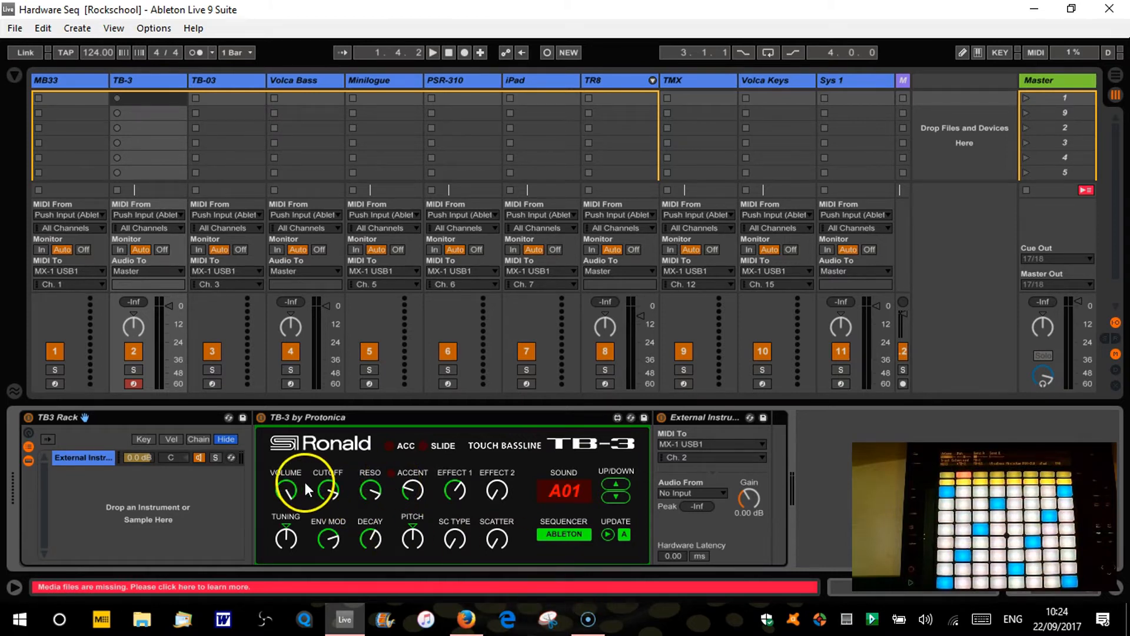
pyautogui.moveTo(328, 490)
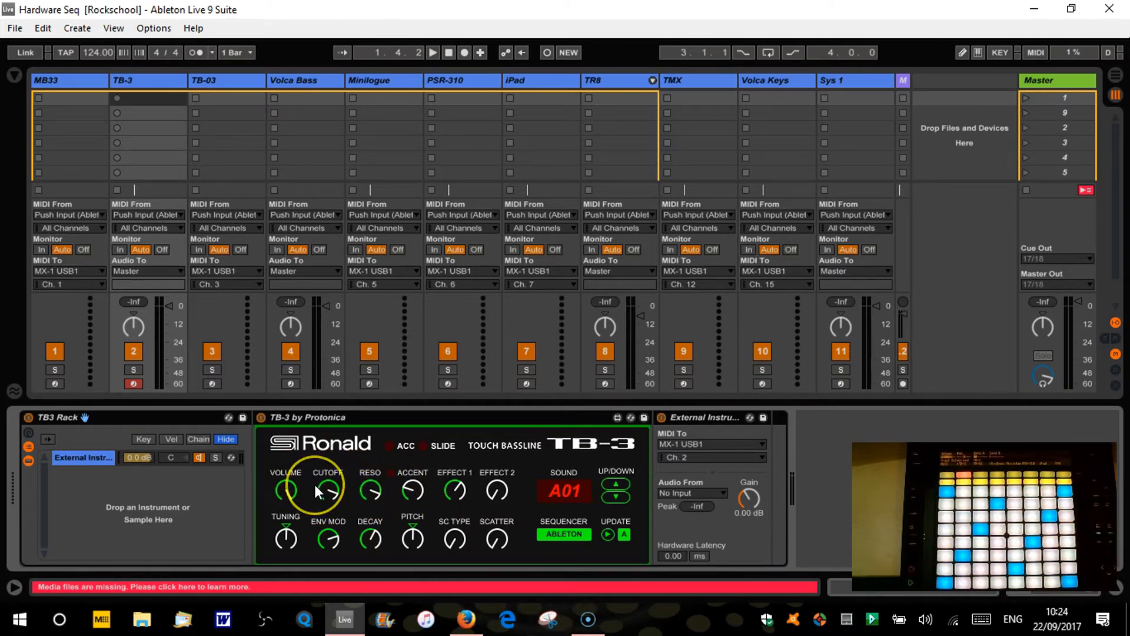
pyautogui.moveTo(381, 514)
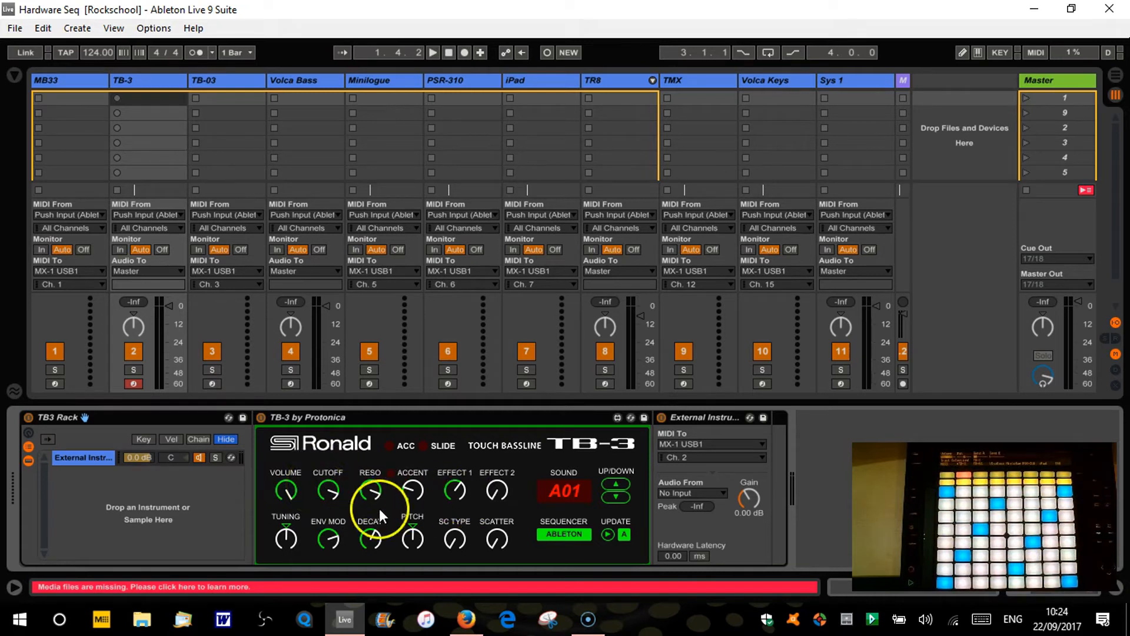
pyautogui.moveTo(308, 519)
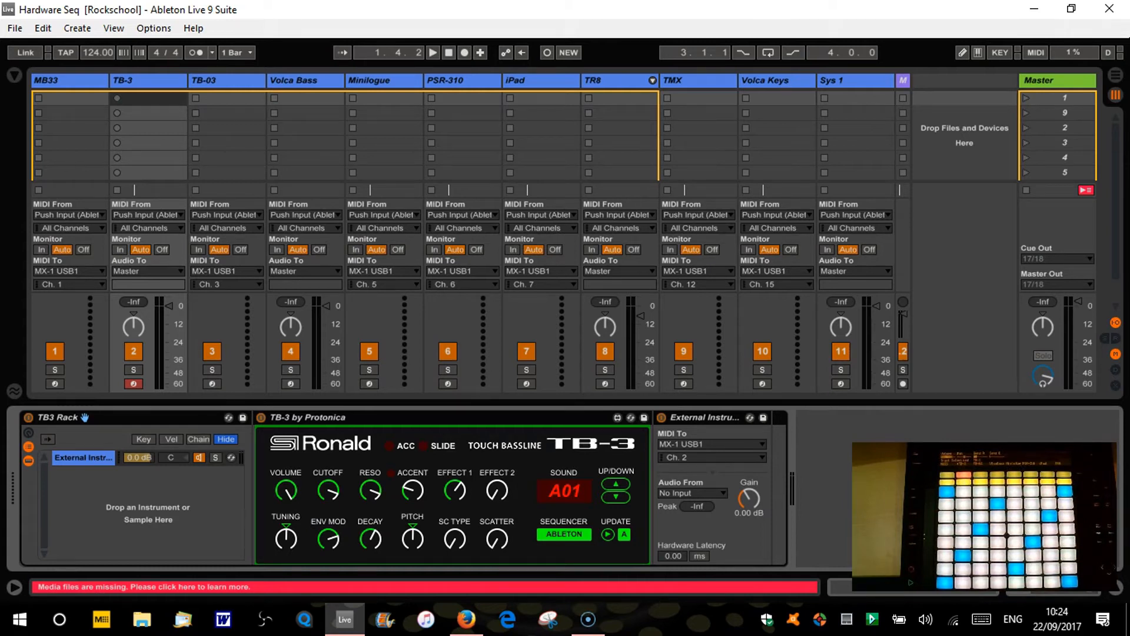
pyautogui.moveTo(734, 459)
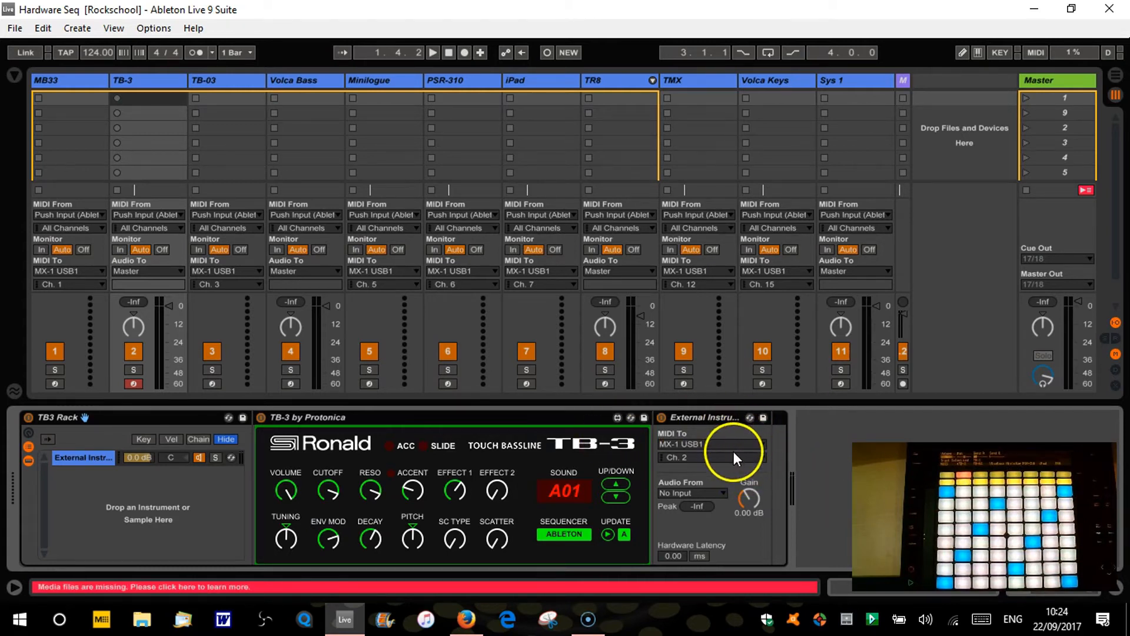
pyautogui.moveTo(162, 265)
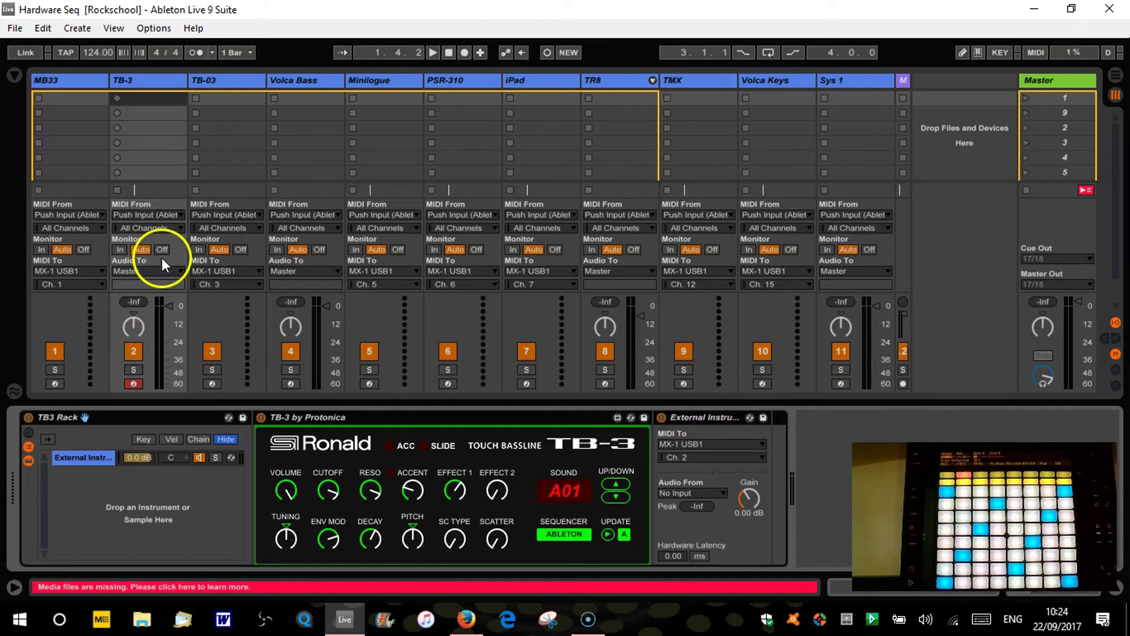
pyautogui.moveTo(148, 278)
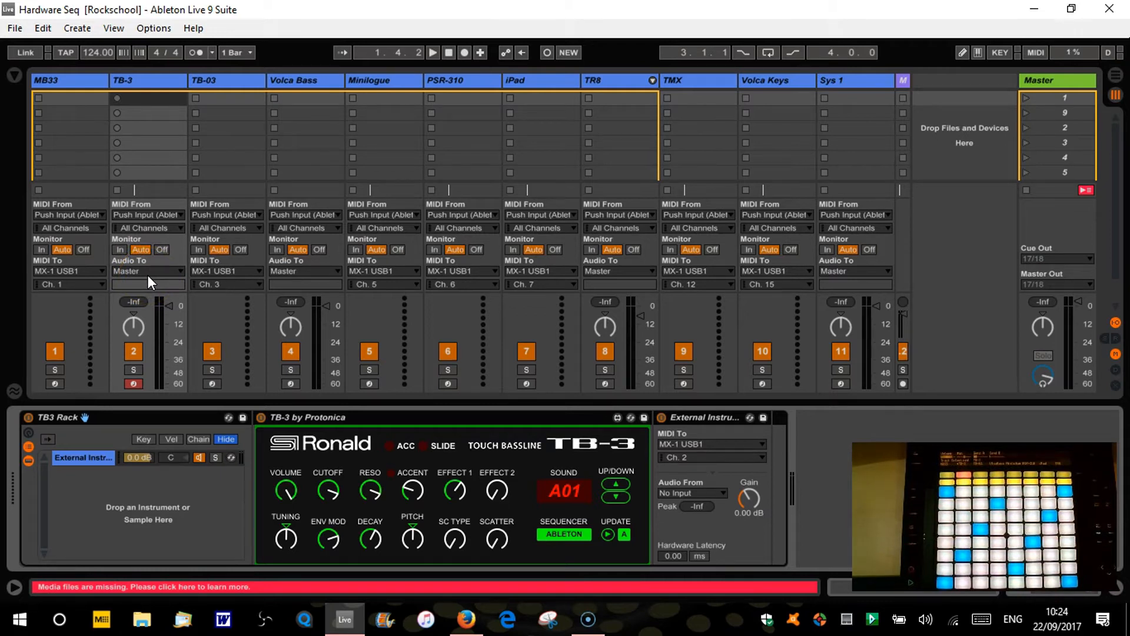
pyautogui.moveTo(693, 448)
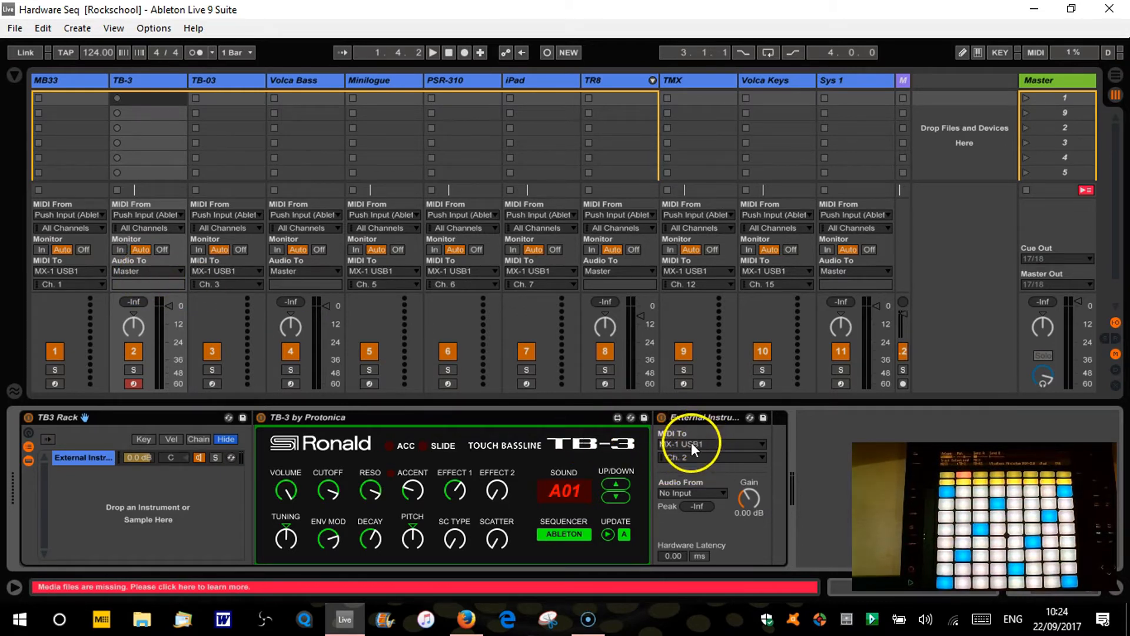
pyautogui.moveTo(361, 316)
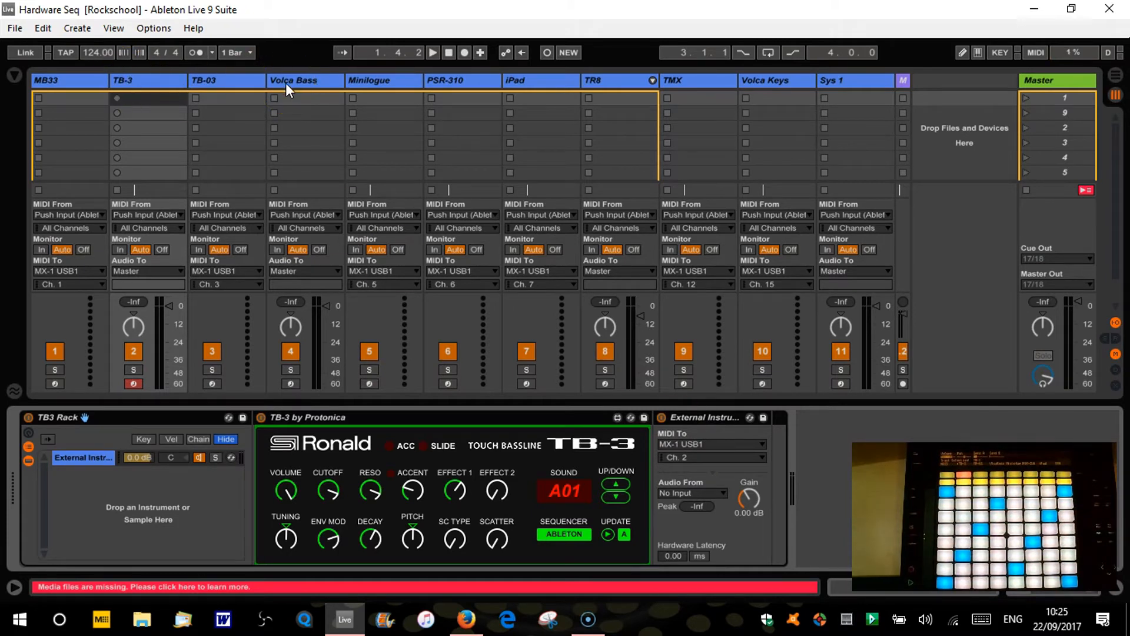
# Step: View the Volca Bass devices, then the Minilogue 1.4 controller on the Minilogue track
pyautogui.click(296, 80)
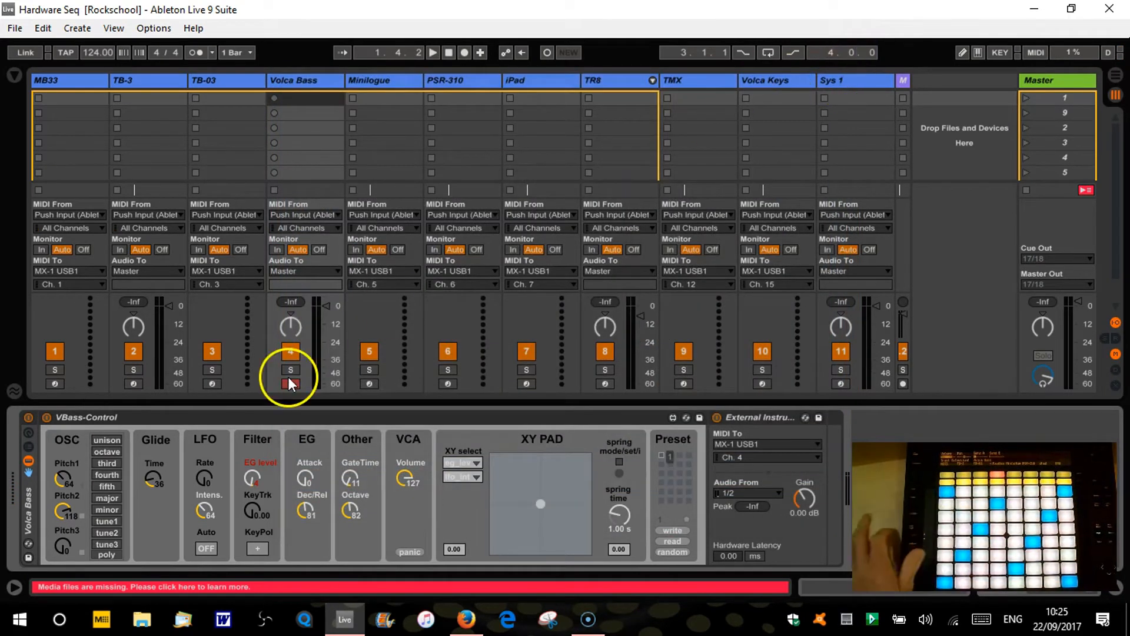
pyautogui.click(291, 383)
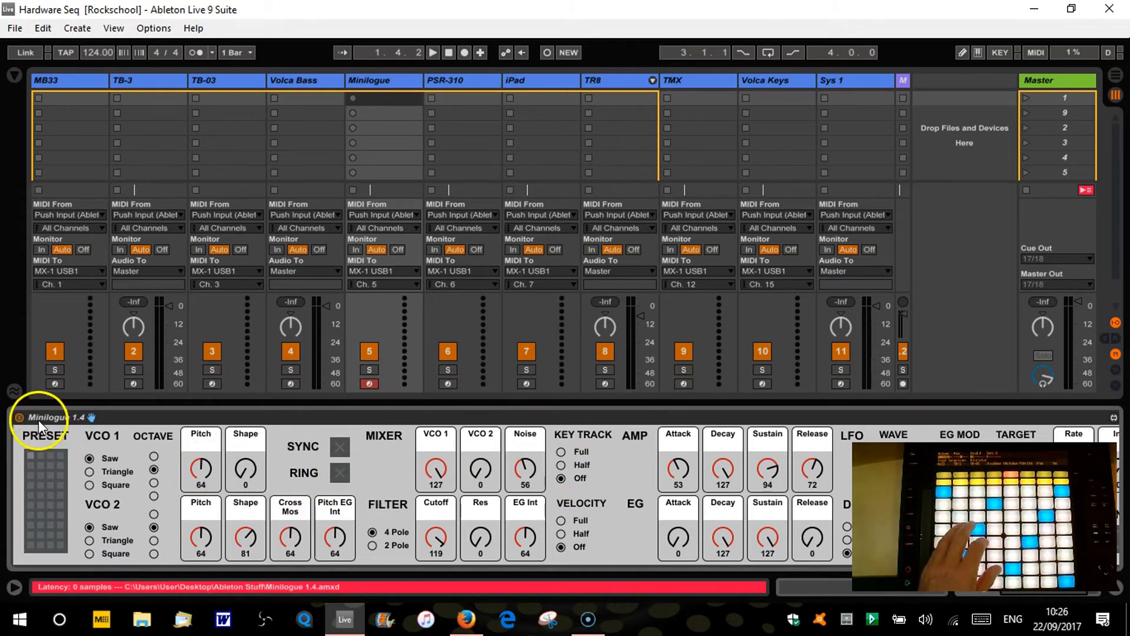
pyautogui.moveTo(160, 431)
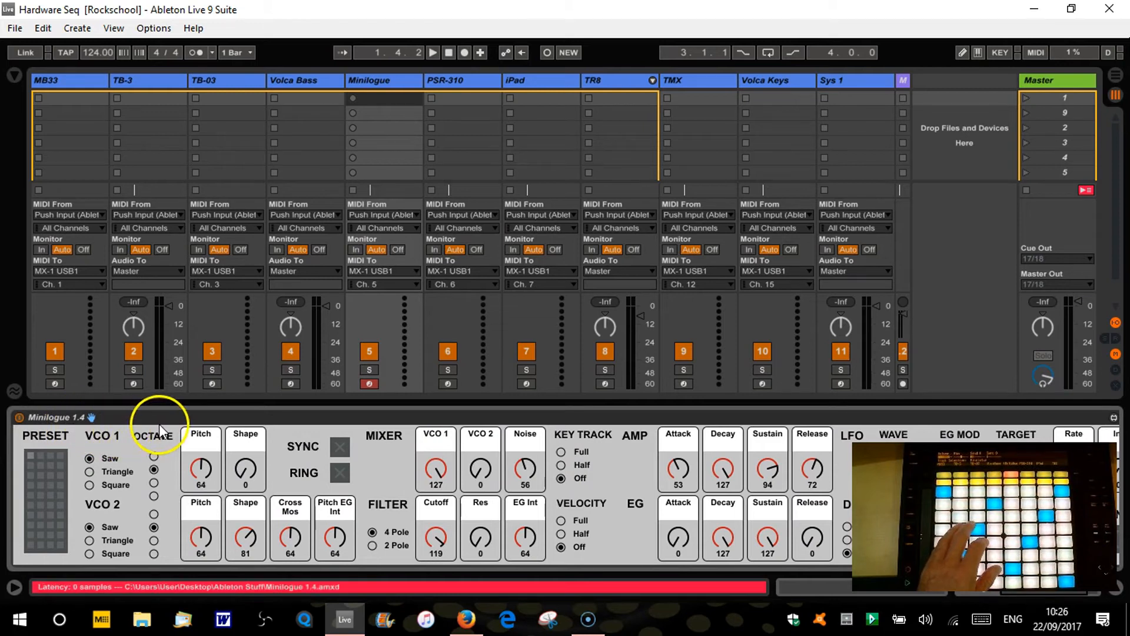
# Step: Step through Volca Bass, iPad and the TR8 drum rack to land on the empty TMX track
pyautogui.click(293, 80)
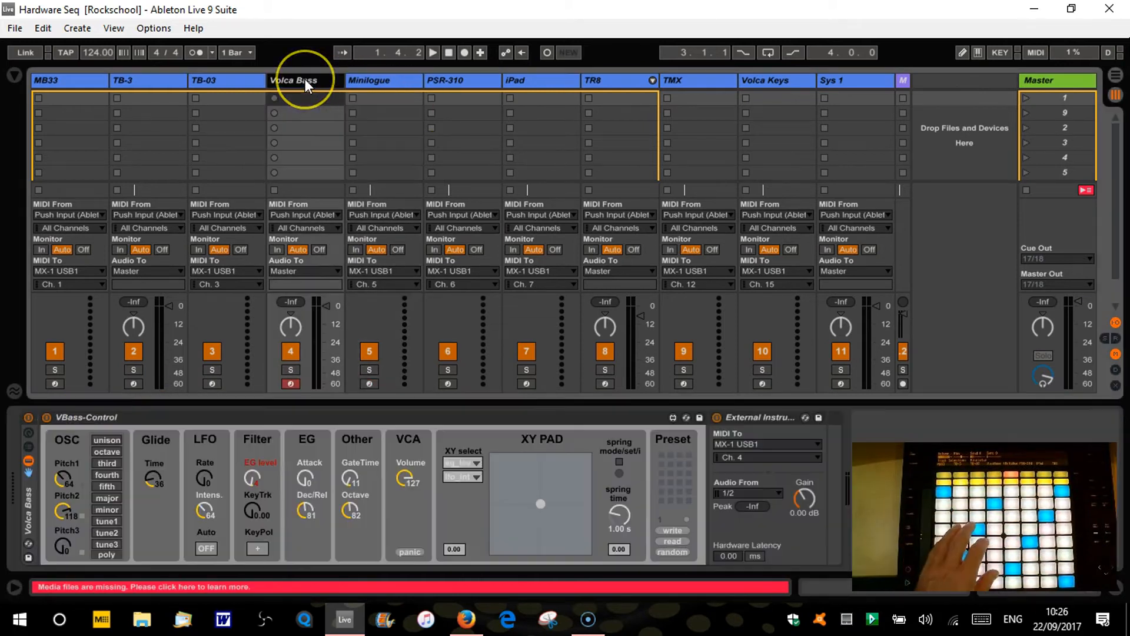
pyautogui.moveTo(717, 473)
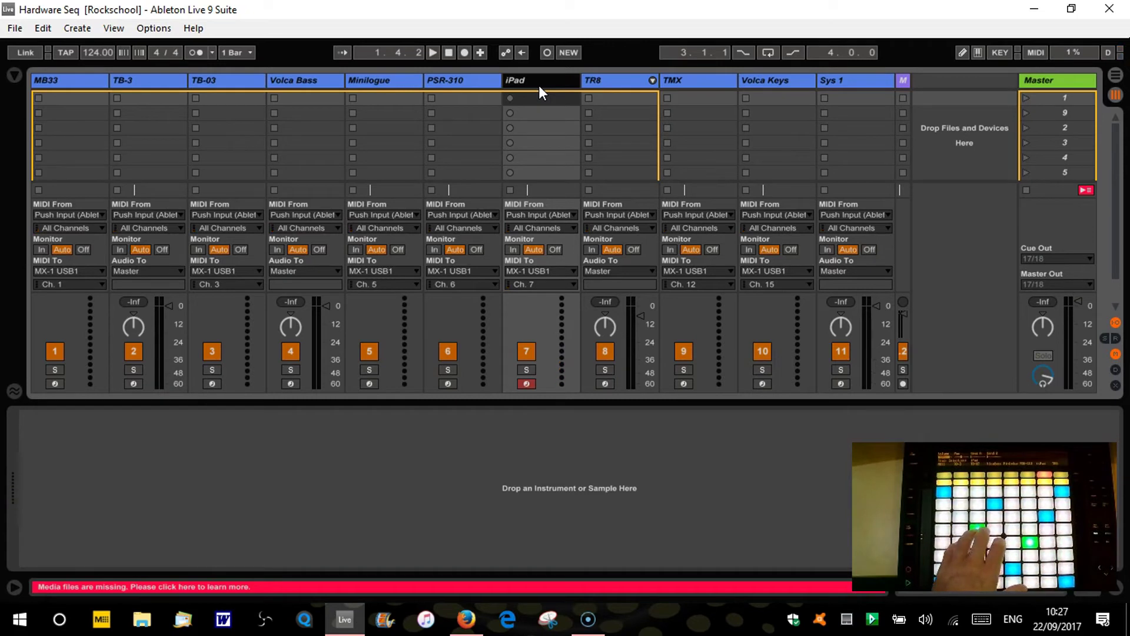
pyautogui.click(616, 80)
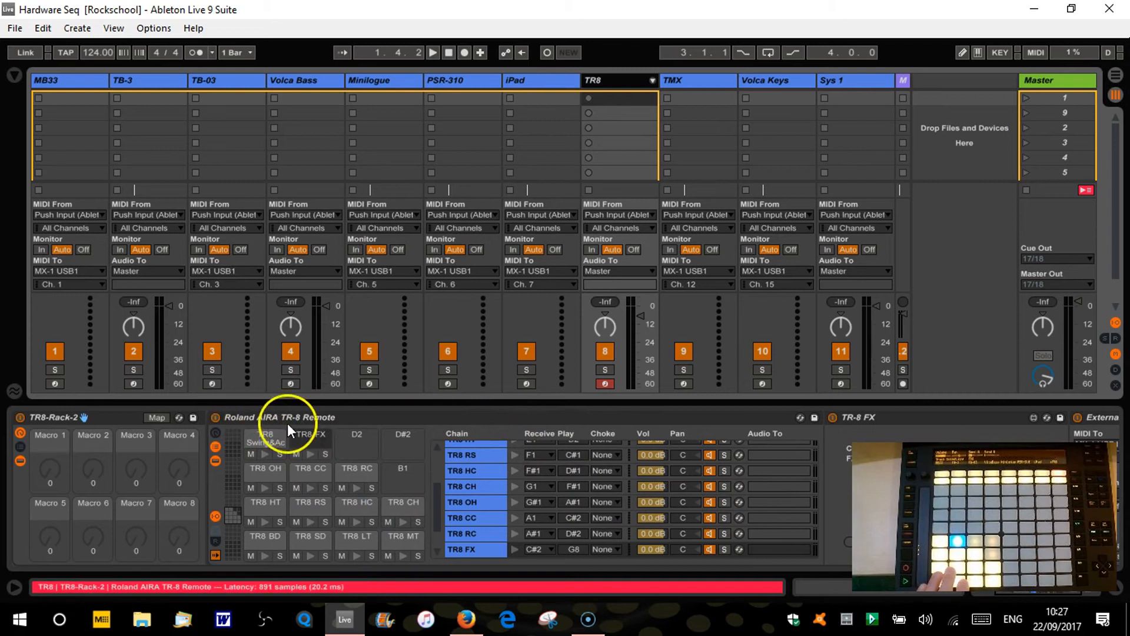
pyautogui.moveTo(285, 428)
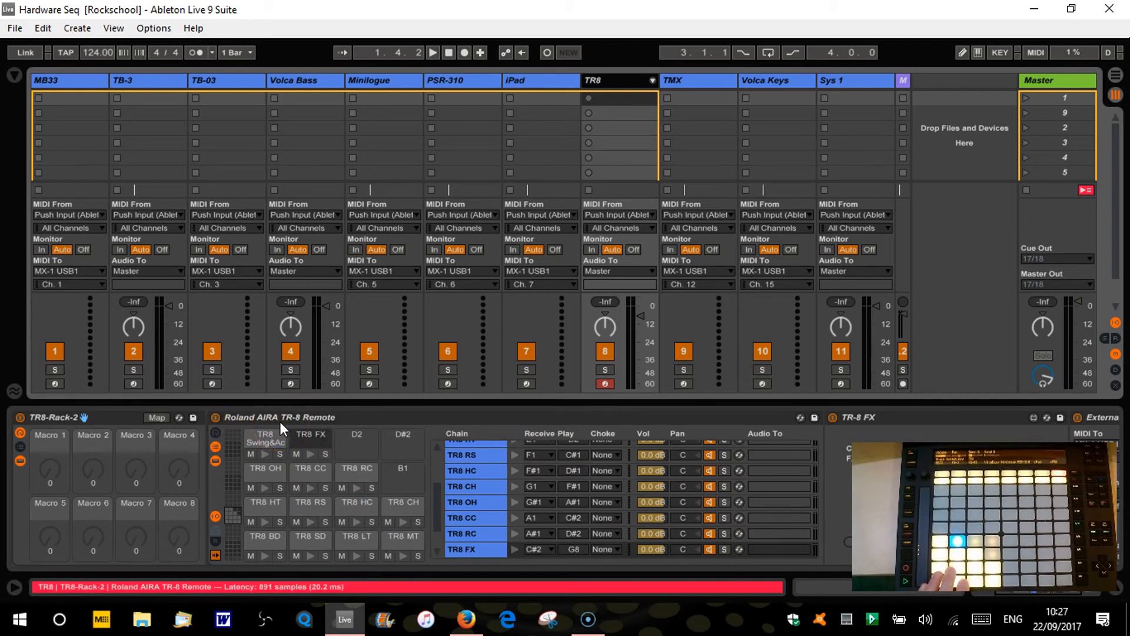
pyautogui.moveTo(263, 436)
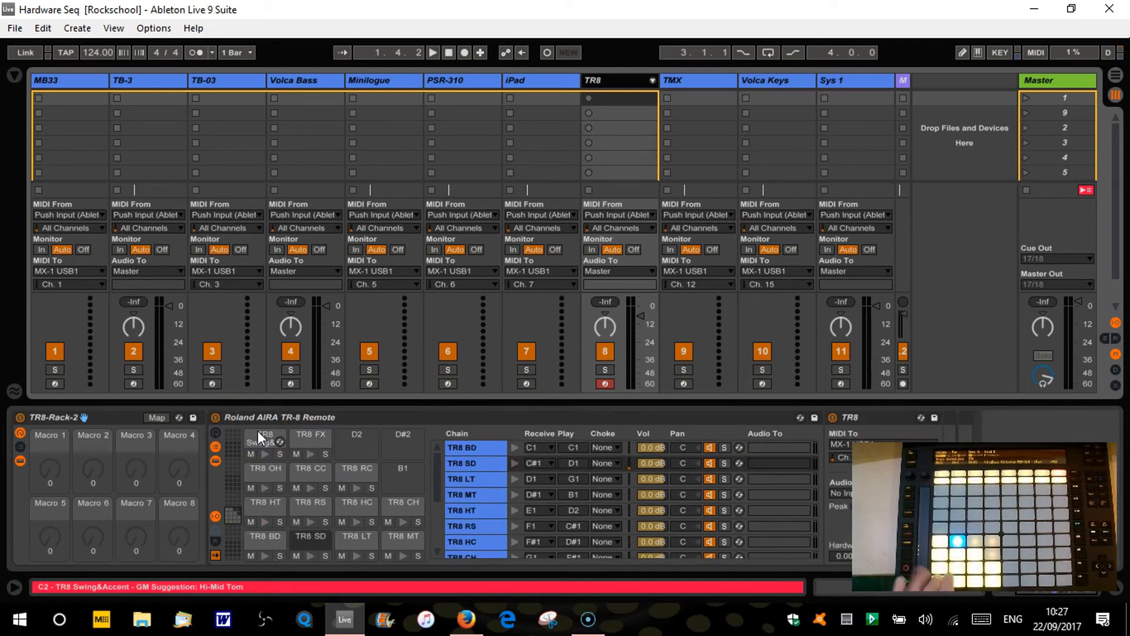
pyautogui.scroll(-3)
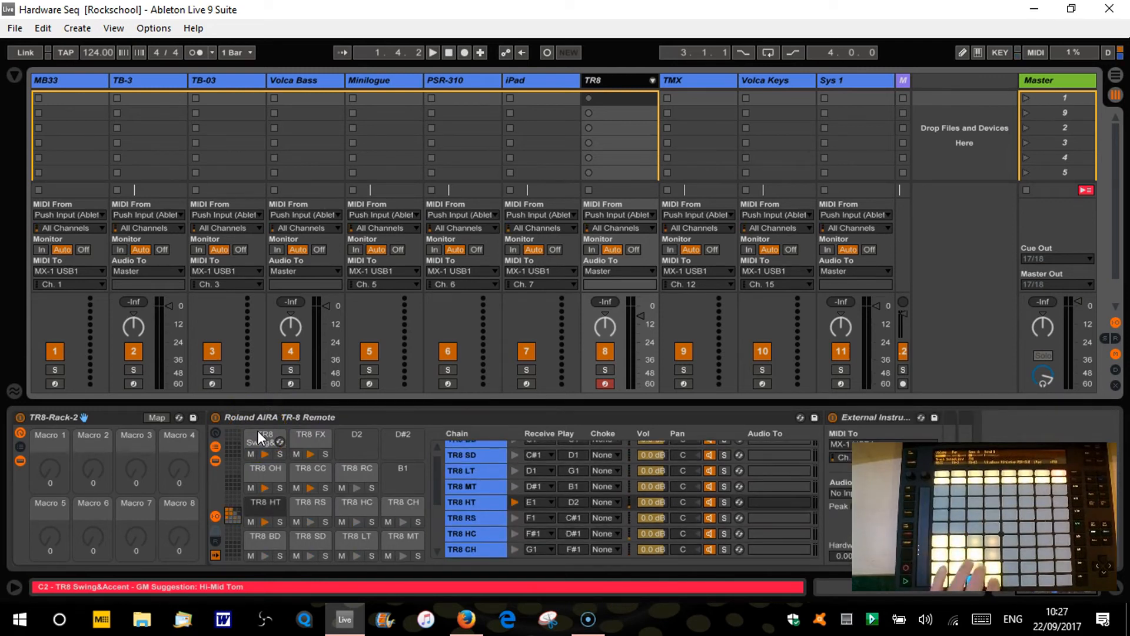
pyautogui.scroll(-3)
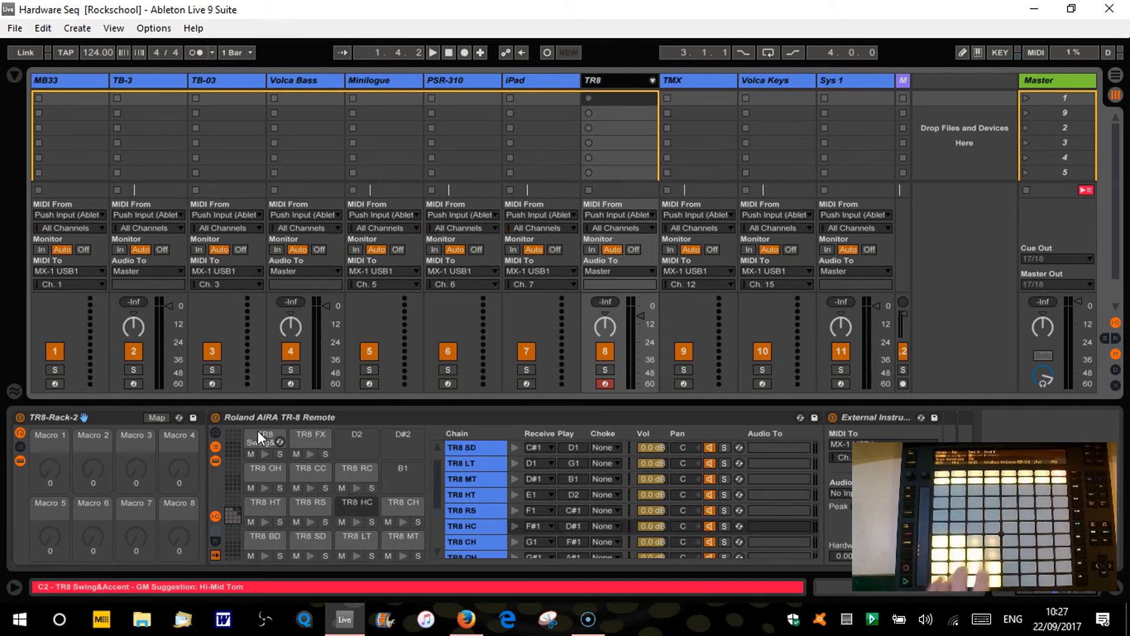
pyautogui.click(672, 80)
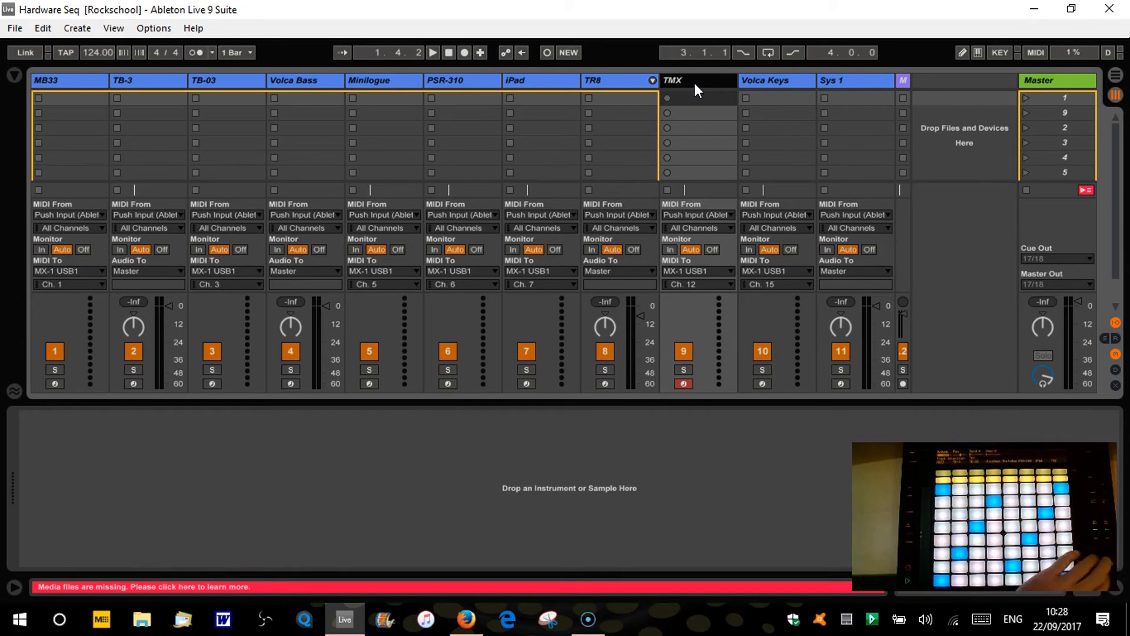
# Step: Show the Volca Keys editor, then the System-1 controller device on the Sys 1 track
pyautogui.click(775, 80)
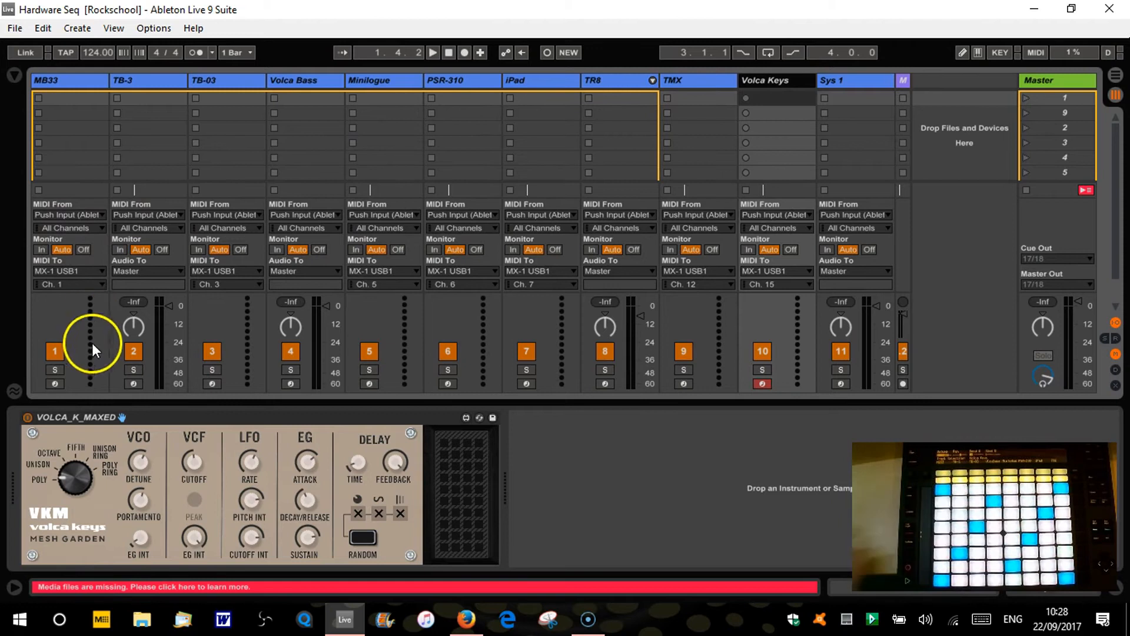
pyautogui.moveTo(101, 435)
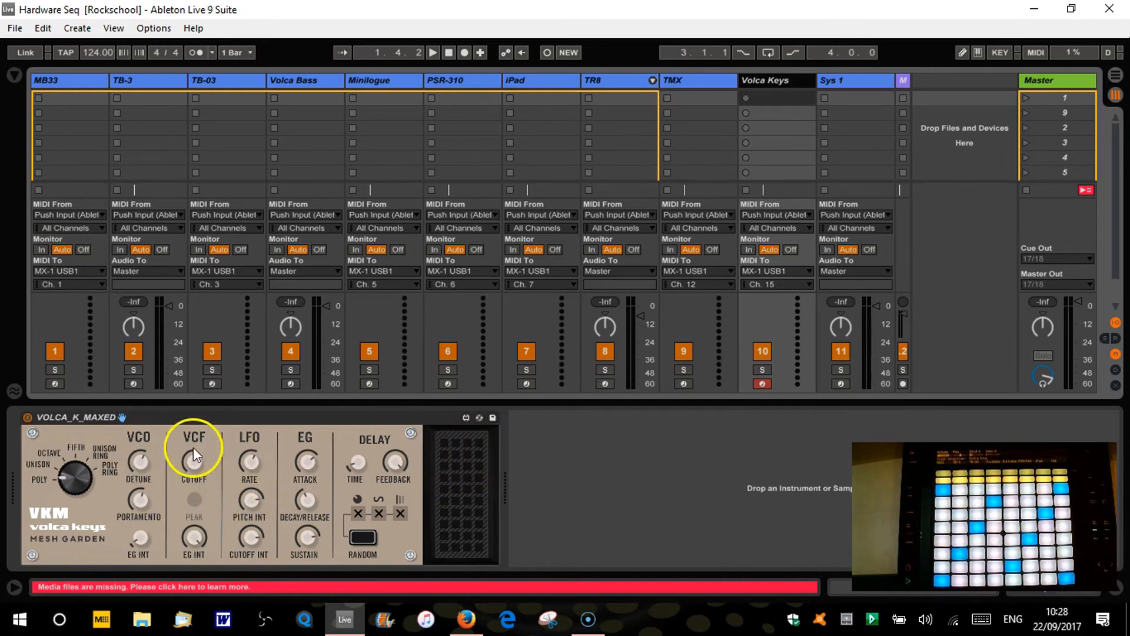
pyautogui.moveTo(198, 481)
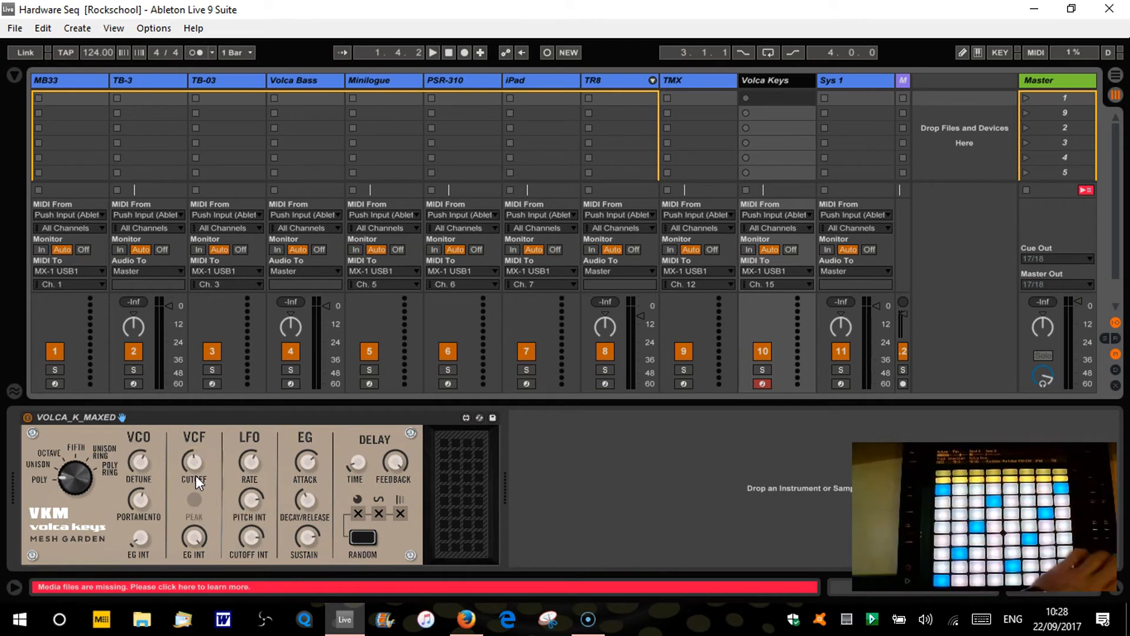
pyautogui.click(855, 80)
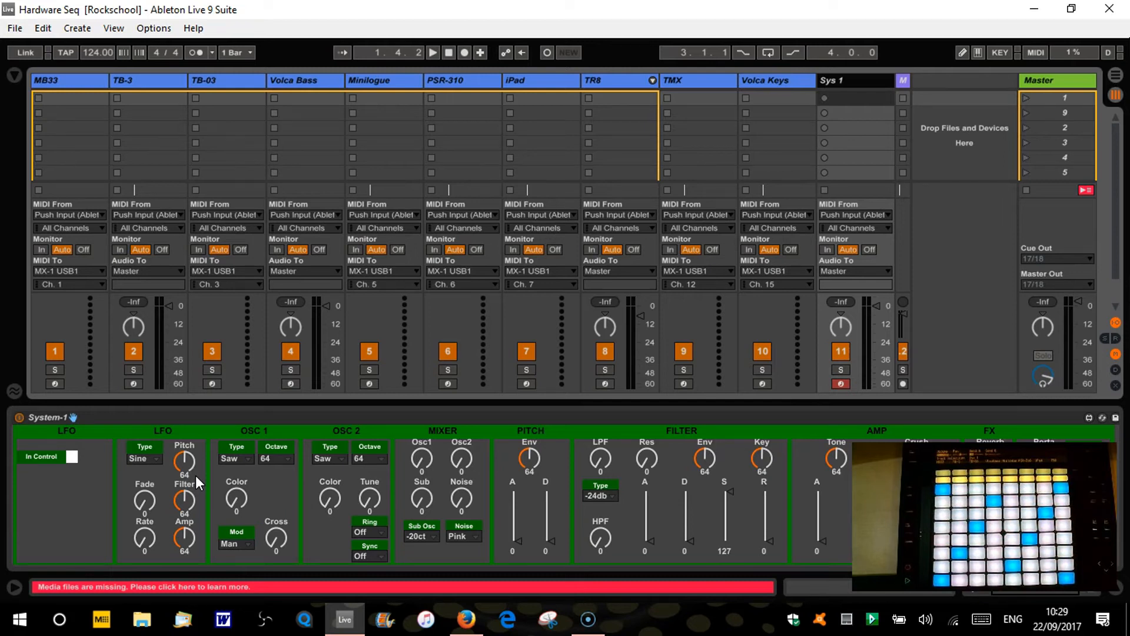
pyautogui.moveTo(144, 89)
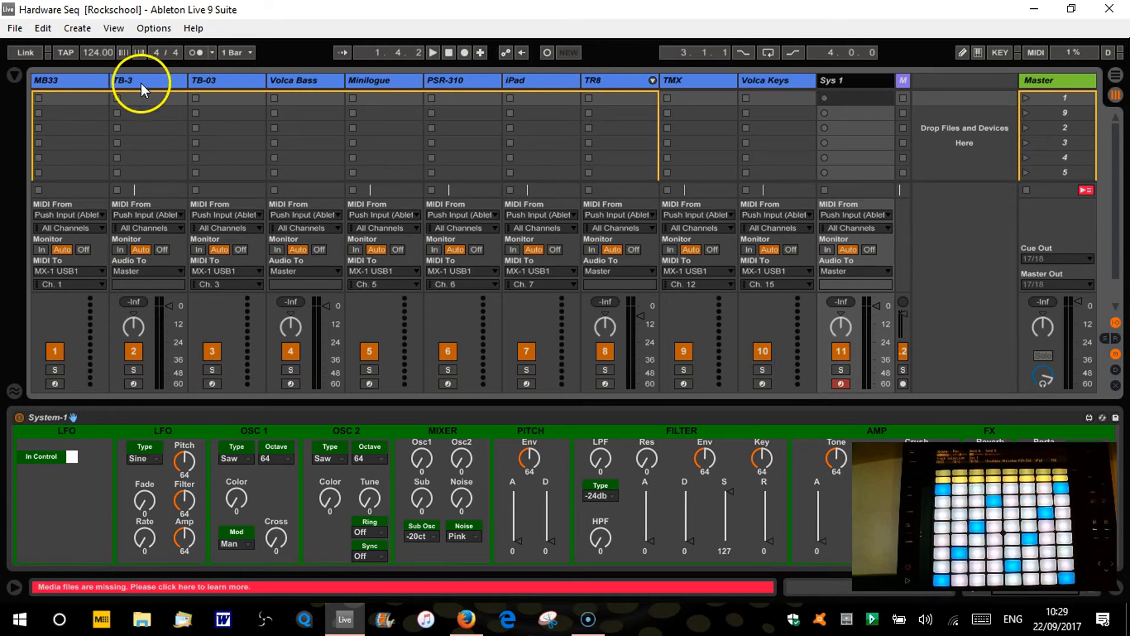
pyautogui.moveTo(138, 104)
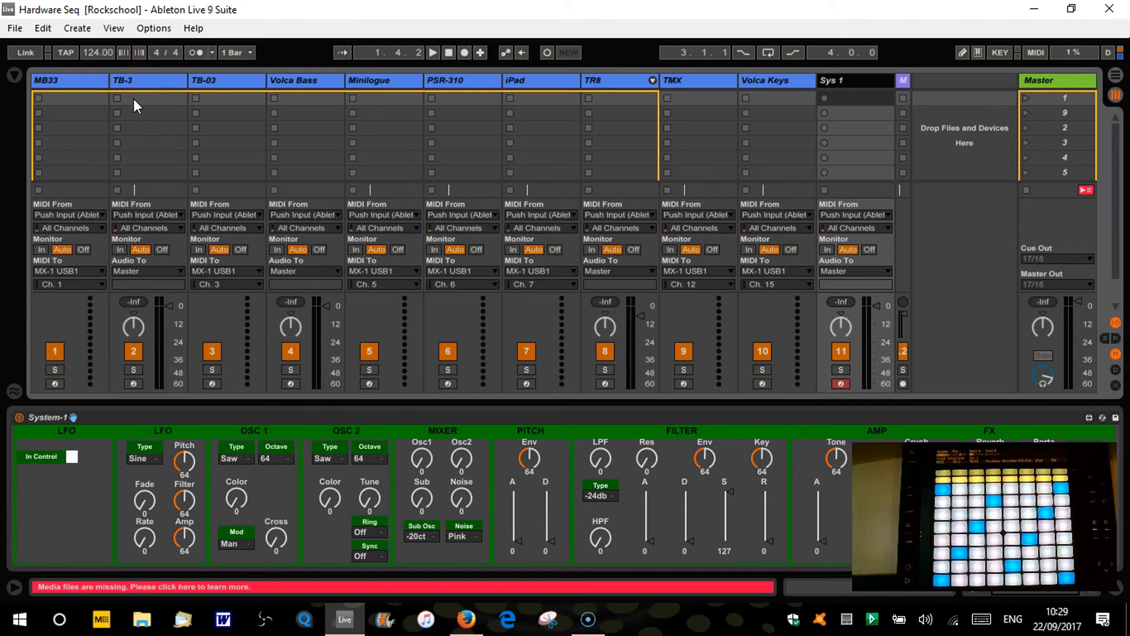
# Step: Begin recording a new MIDI clip in TB-3's first clip slot
pyautogui.click(148, 80)
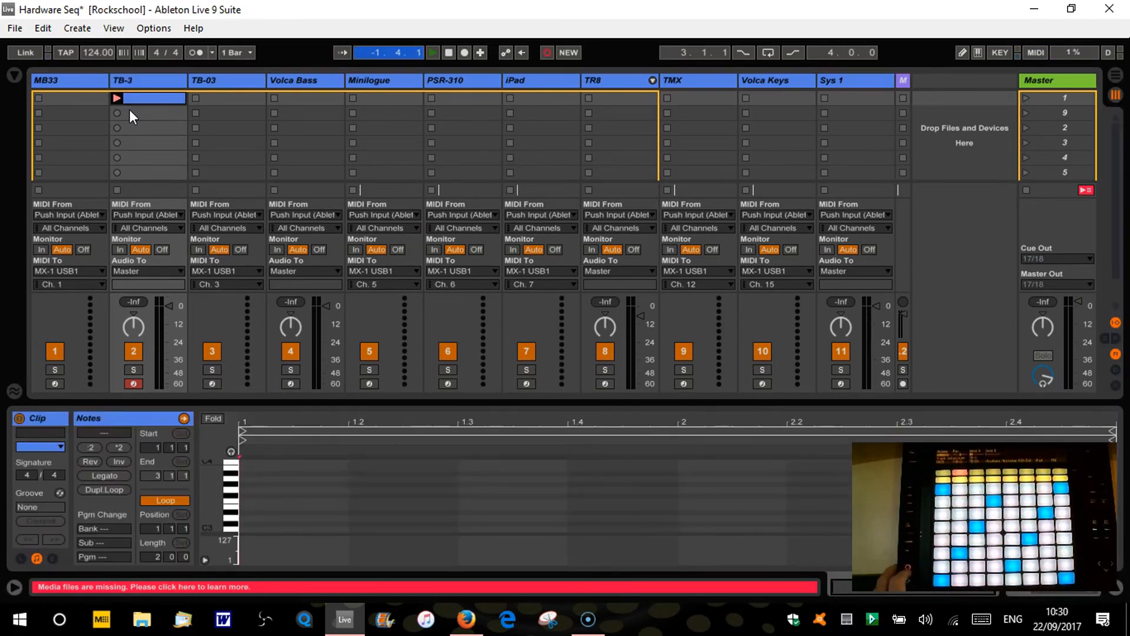
# Step: Capture the bassline played from Push and end recording so the TB-3 clip loops
pyautogui.click(432, 52)
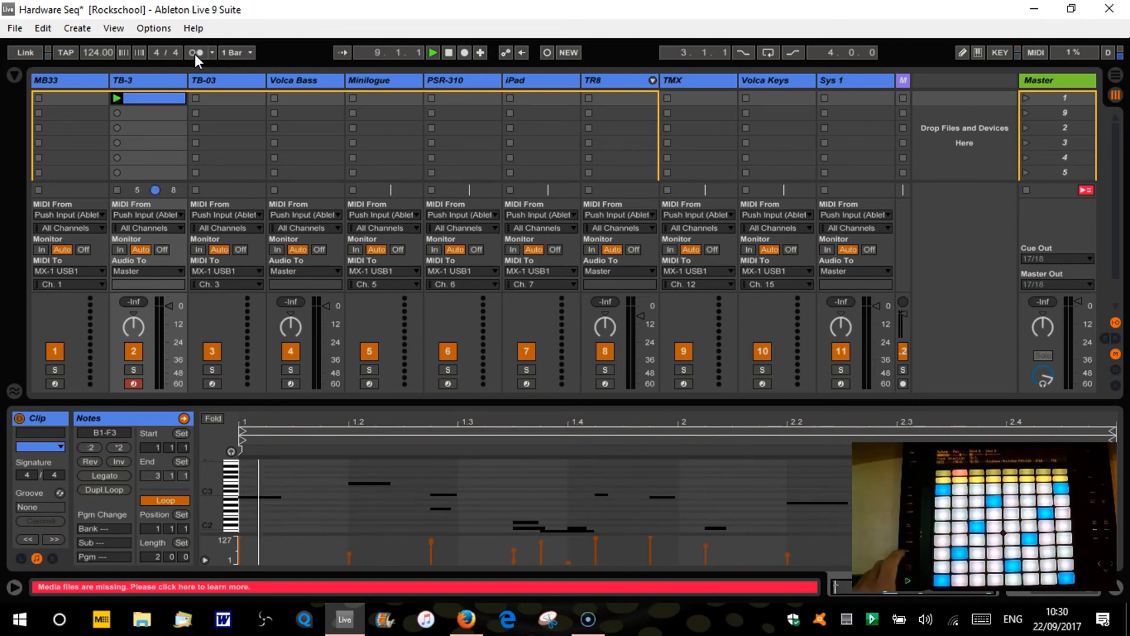
pyautogui.click(432, 52)
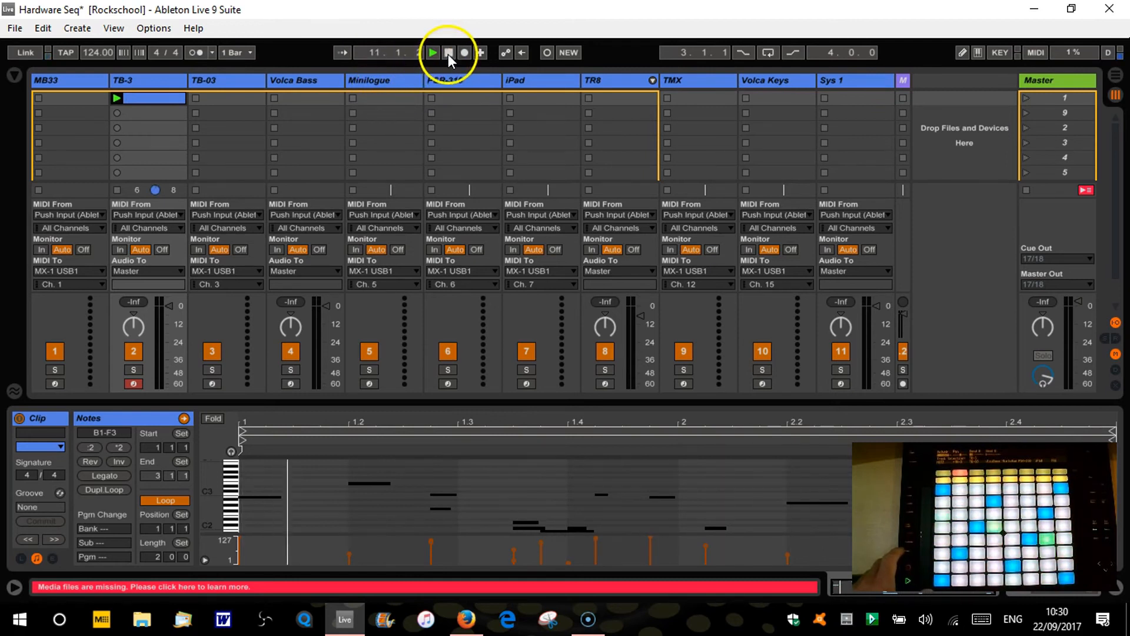
pyautogui.click(449, 52)
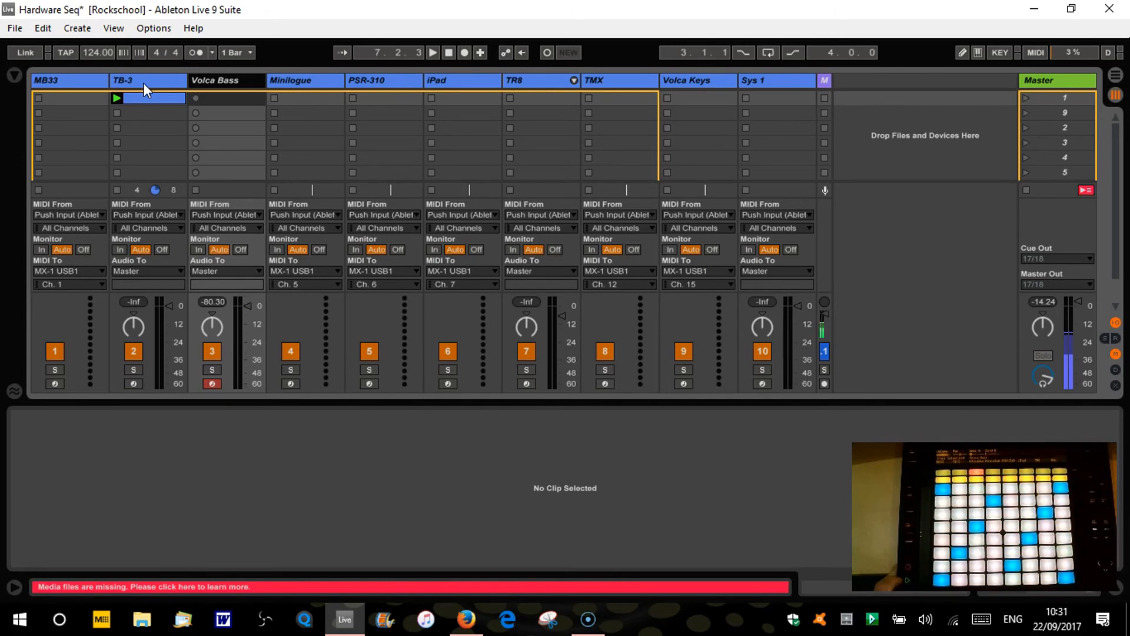
# Step: Insert an audio track after TB-3 and name it 'TB3 Audio'
pyautogui.doubleClick(148, 98)
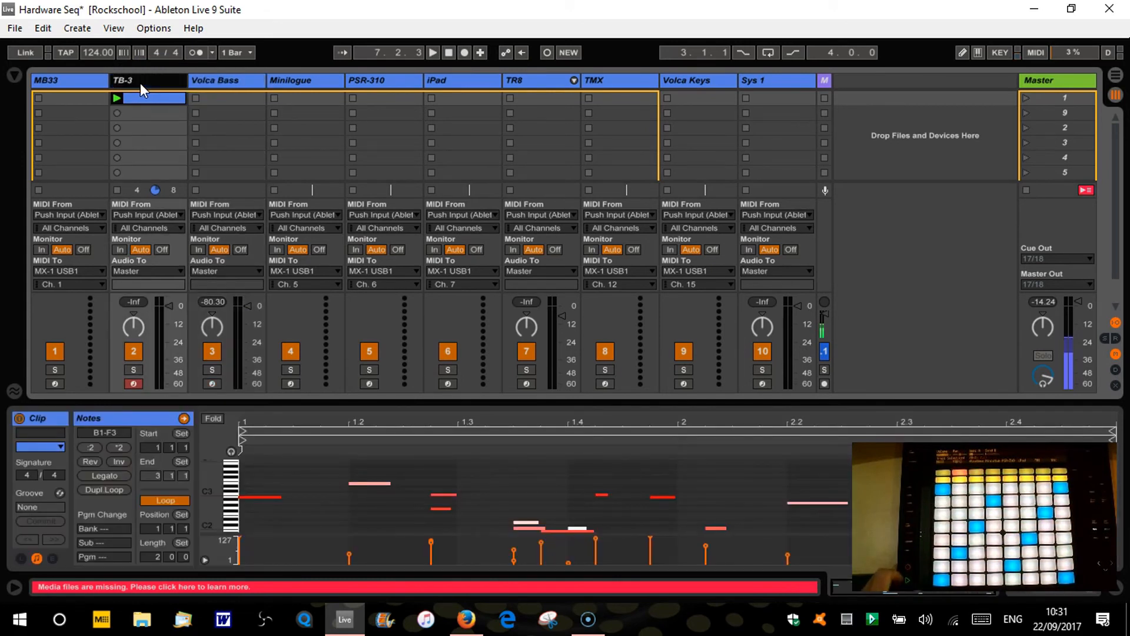
pyautogui.click(210, 81)
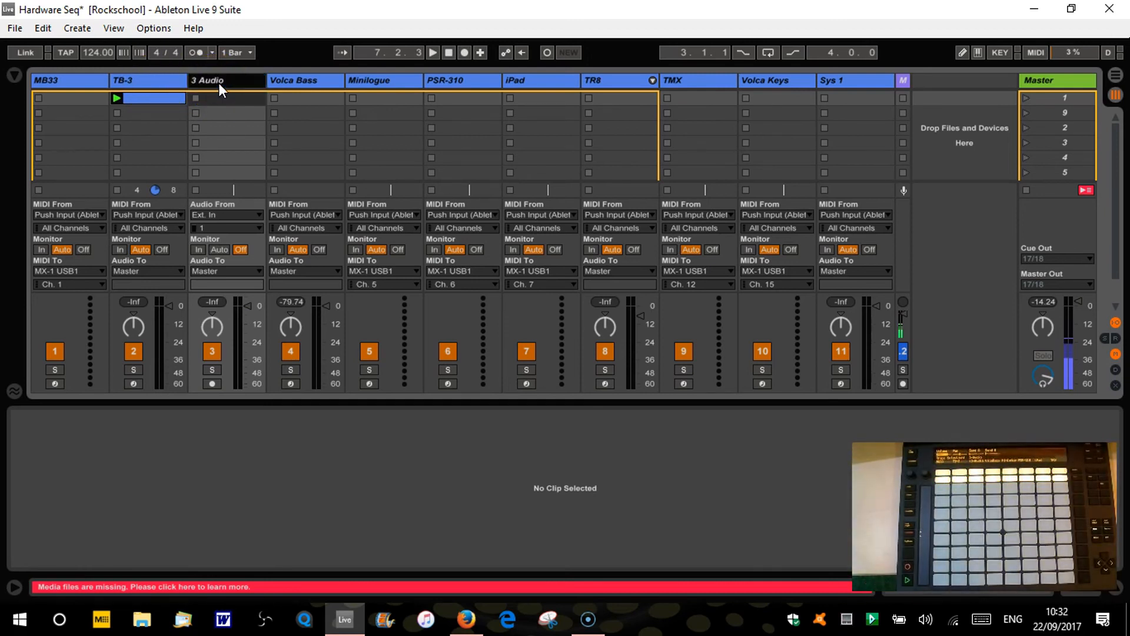
pyautogui.doubleClick(207, 81)
pyautogui.write('TB3')
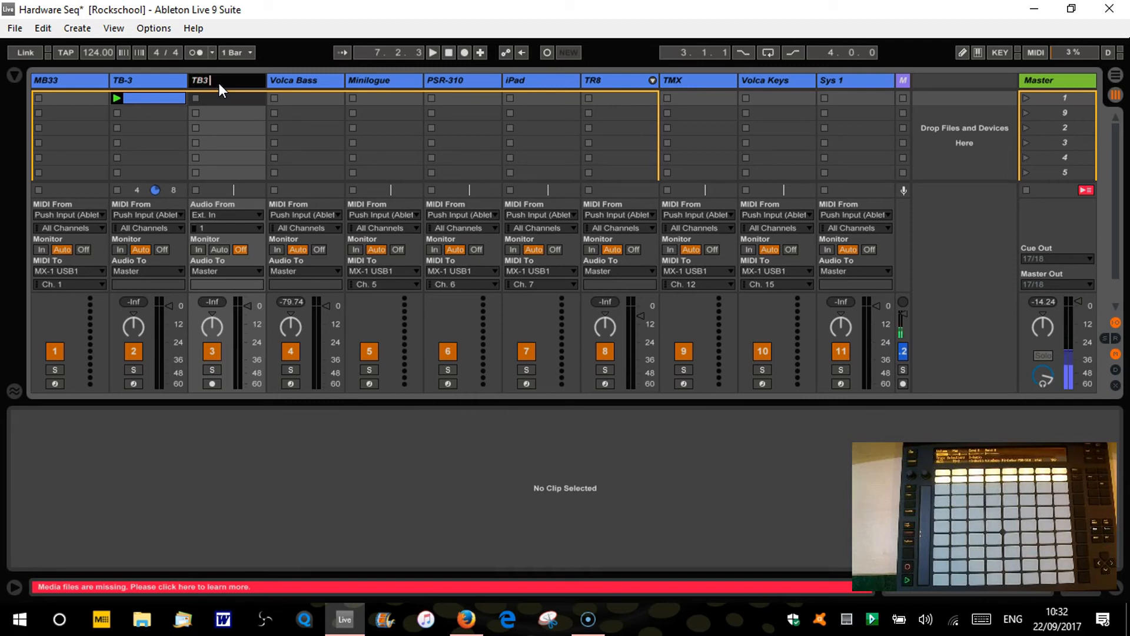
pyautogui.write('AUio')
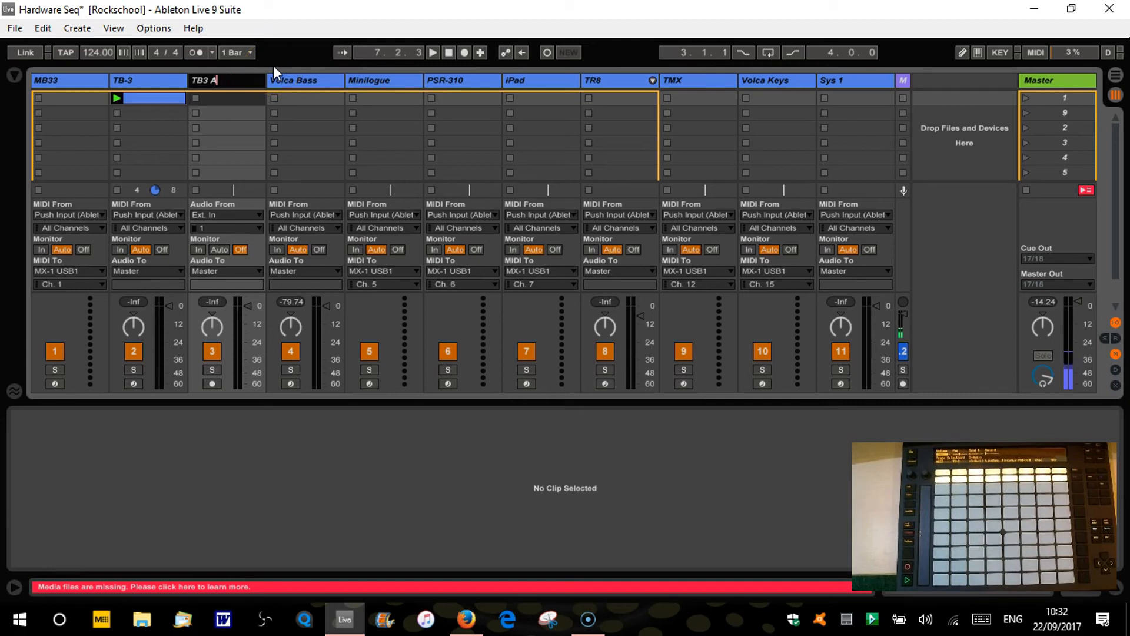
pyautogui.write('udio')
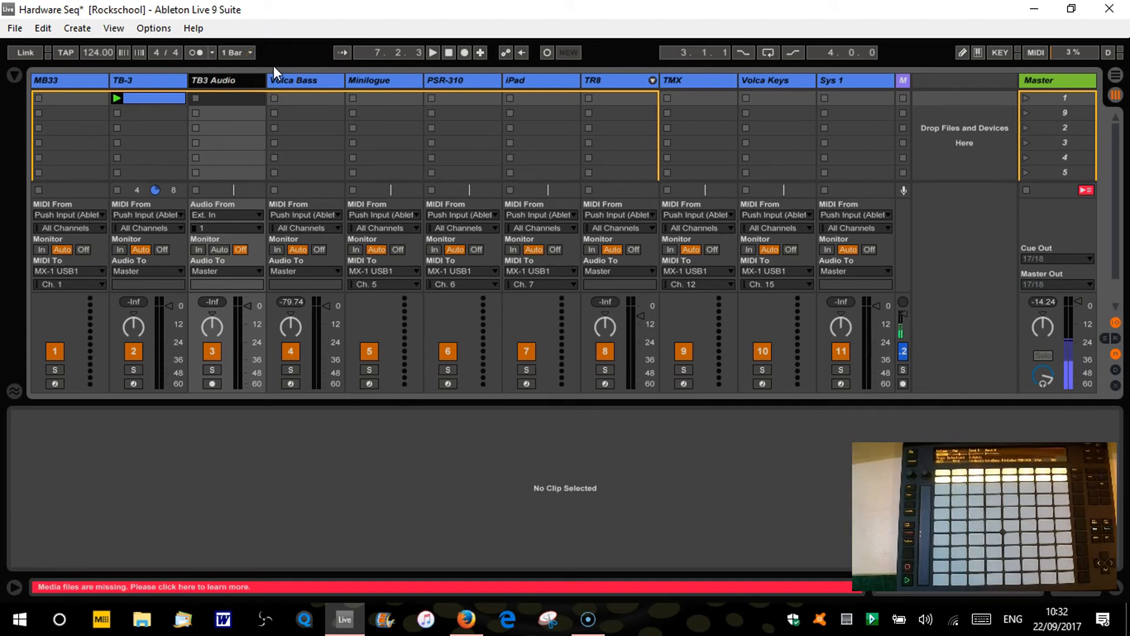
pyautogui.moveTo(230, 216)
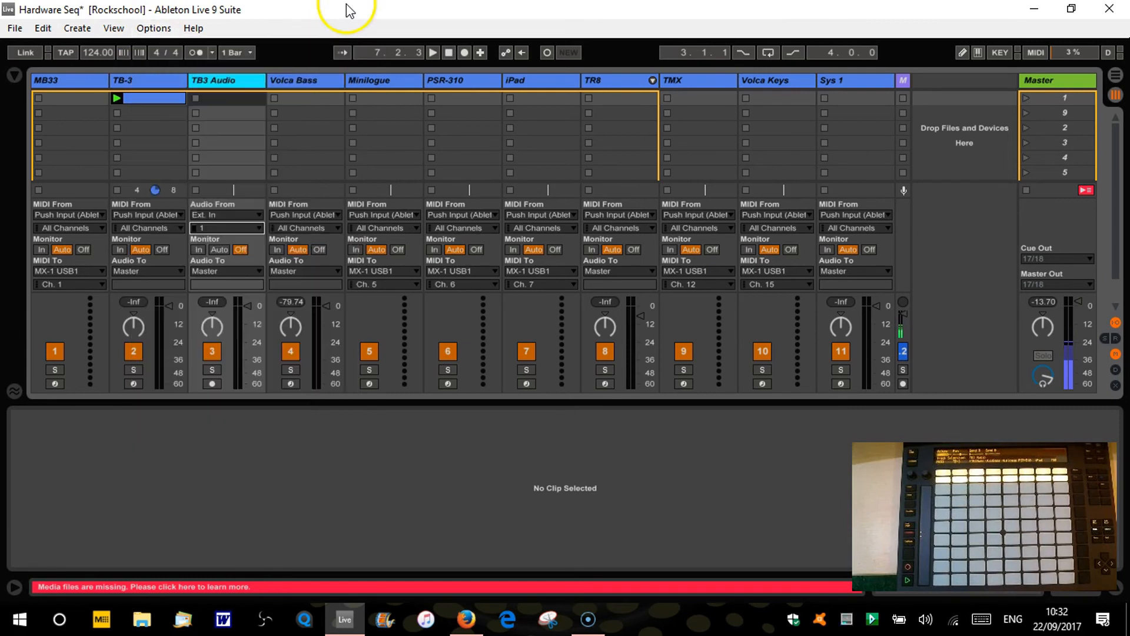
pyautogui.click(153, 27)
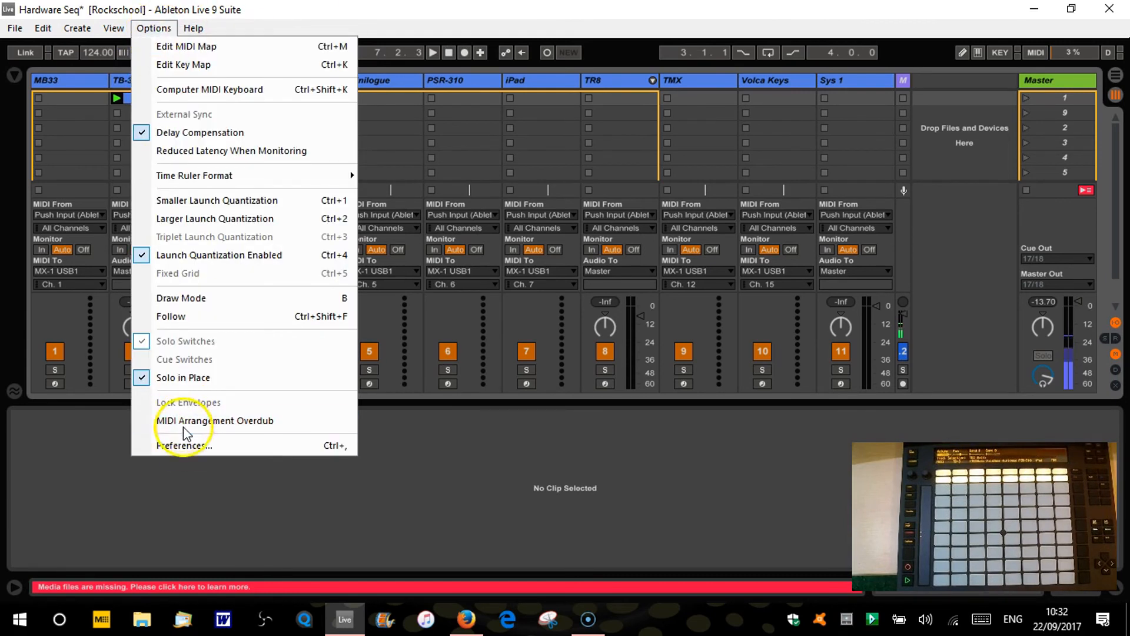
pyautogui.click(184, 445)
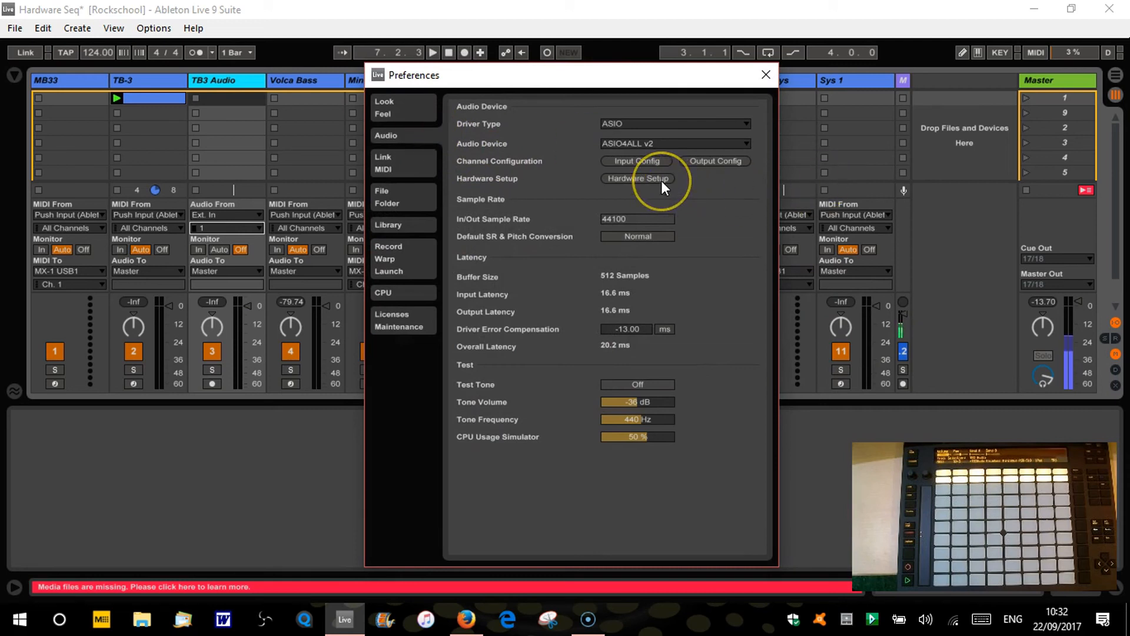
pyautogui.click(637, 178)
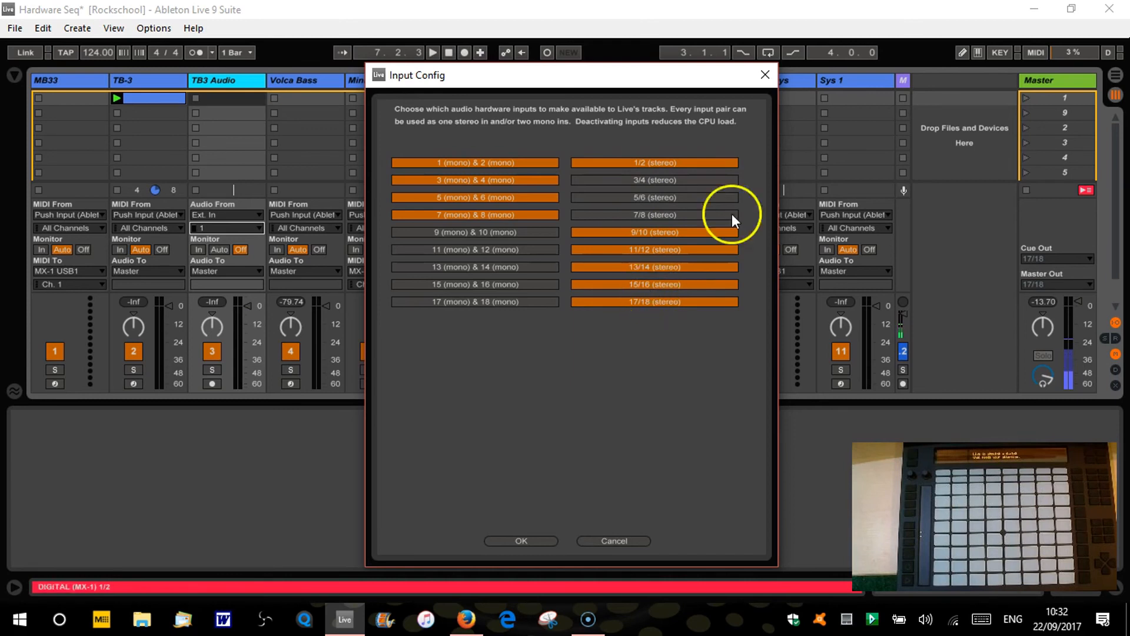
pyautogui.click(520, 540)
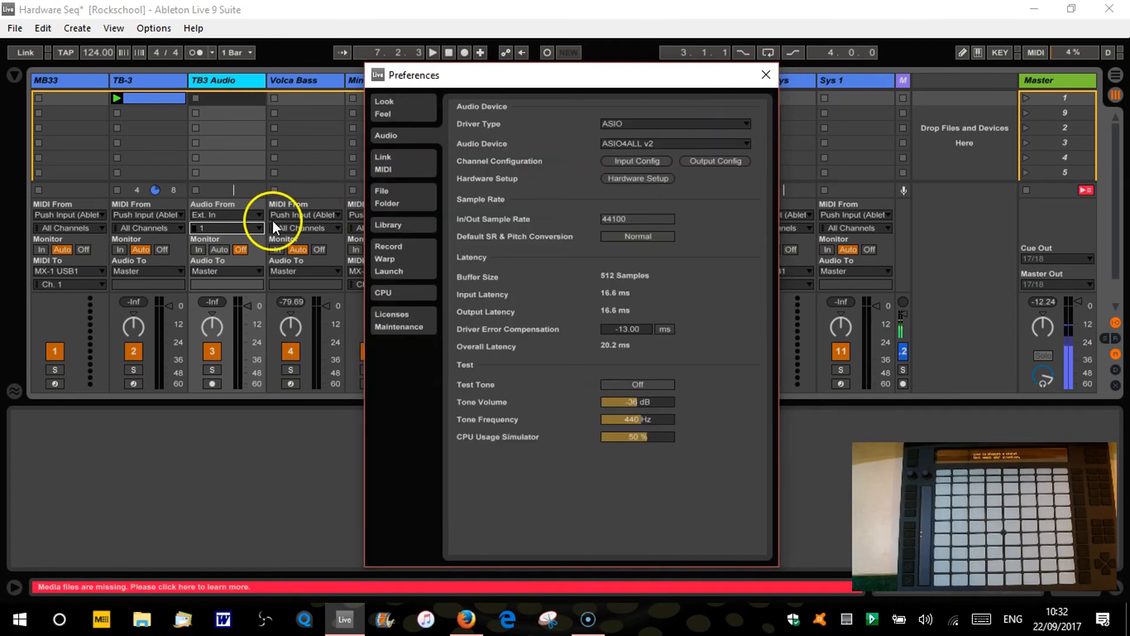
pyautogui.click(765, 76)
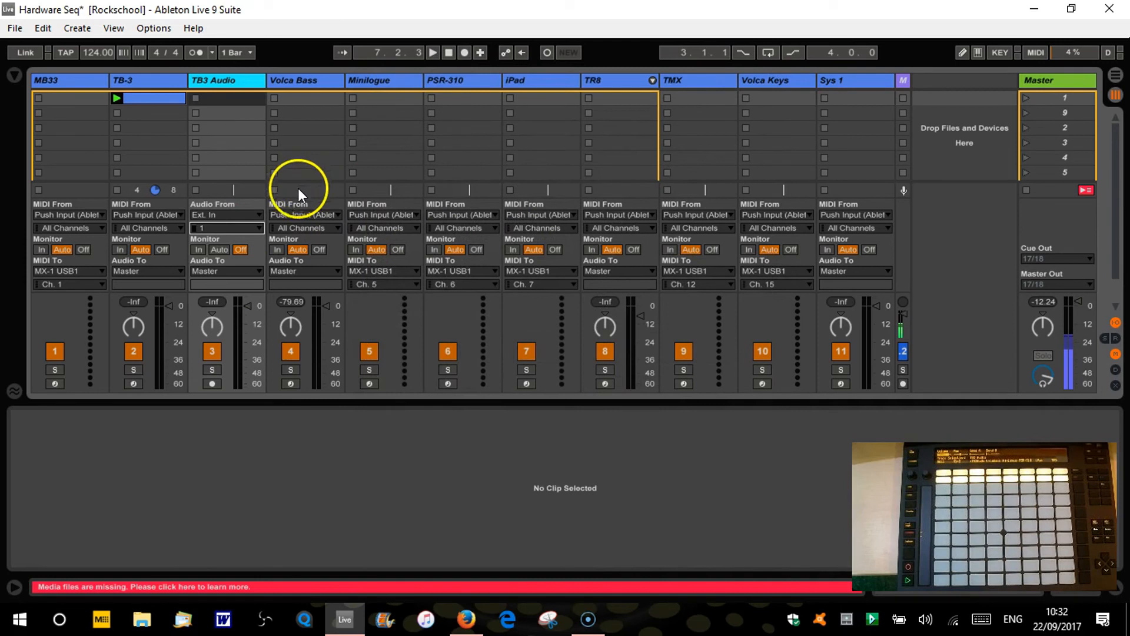
# Step: Route input 15/16 into TB3 Audio, arm it and record the TB-3 pattern as an audio clip
pyautogui.click(226, 227)
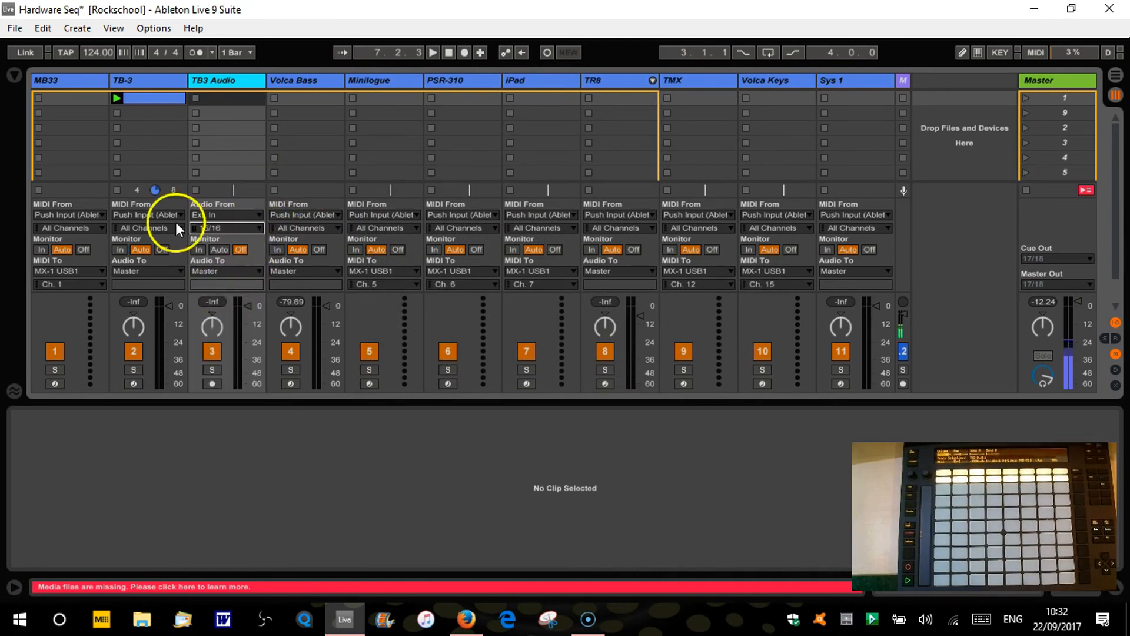
pyautogui.click(432, 52)
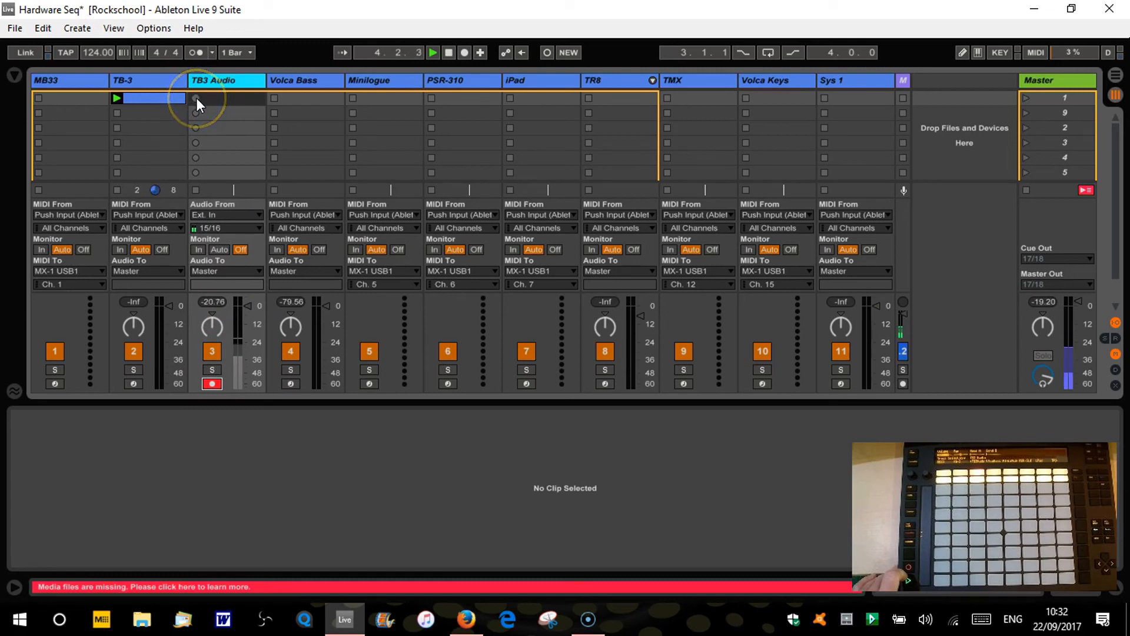
pyautogui.click(226, 98)
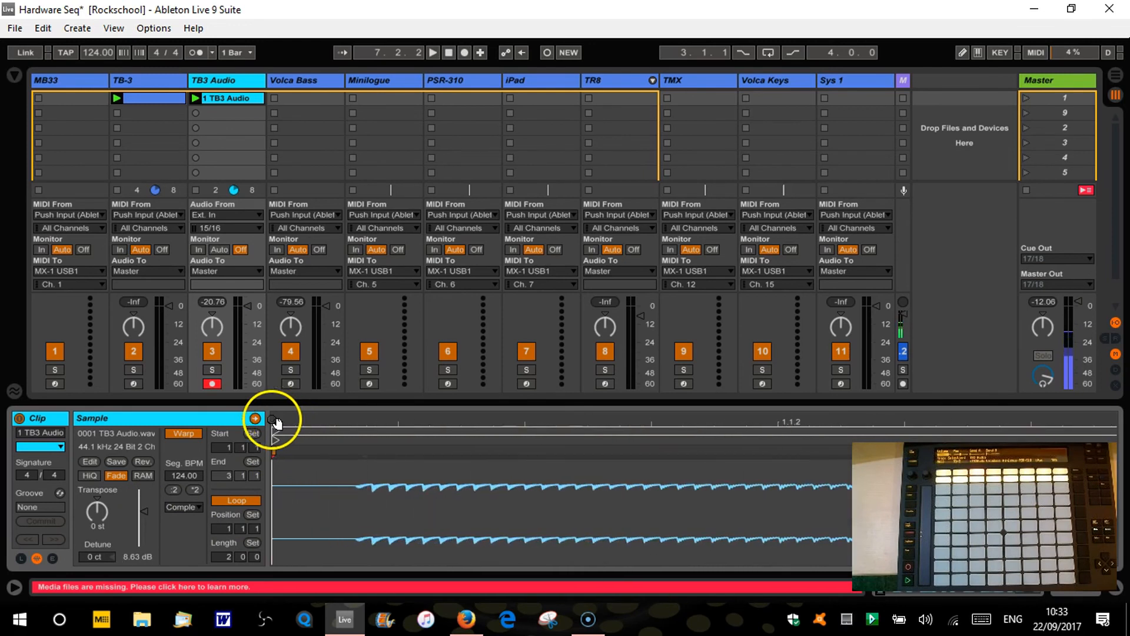
# Step: Set 1.1.1 at the TB3 Audio clip's first transient so bar one begins at the sound
pyautogui.click(363, 455)
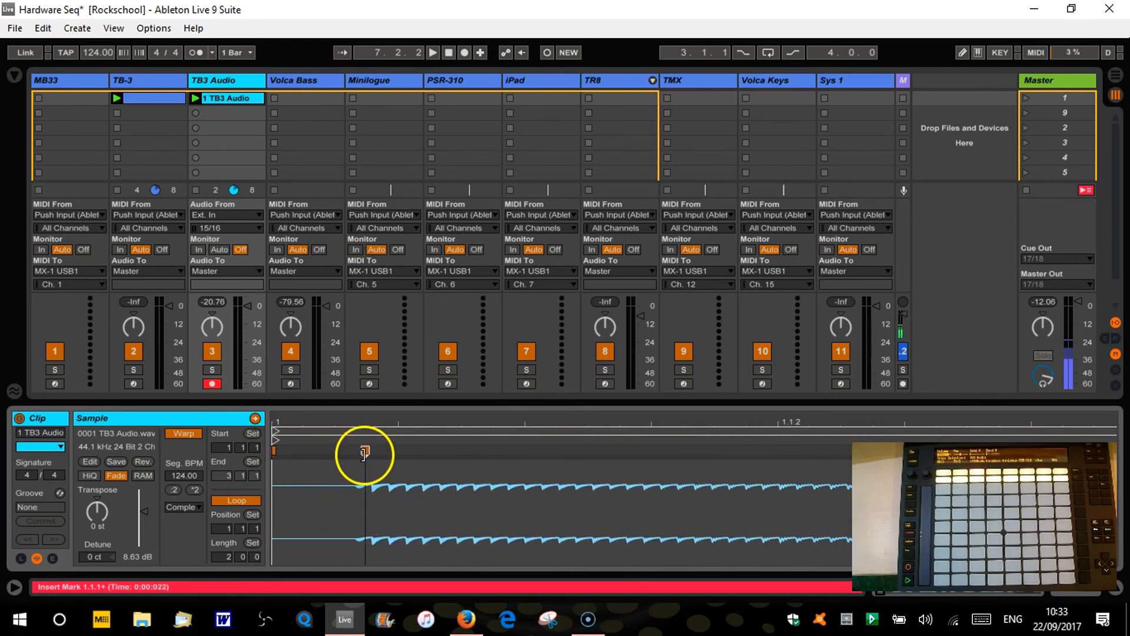
pyautogui.rightClick(364, 452)
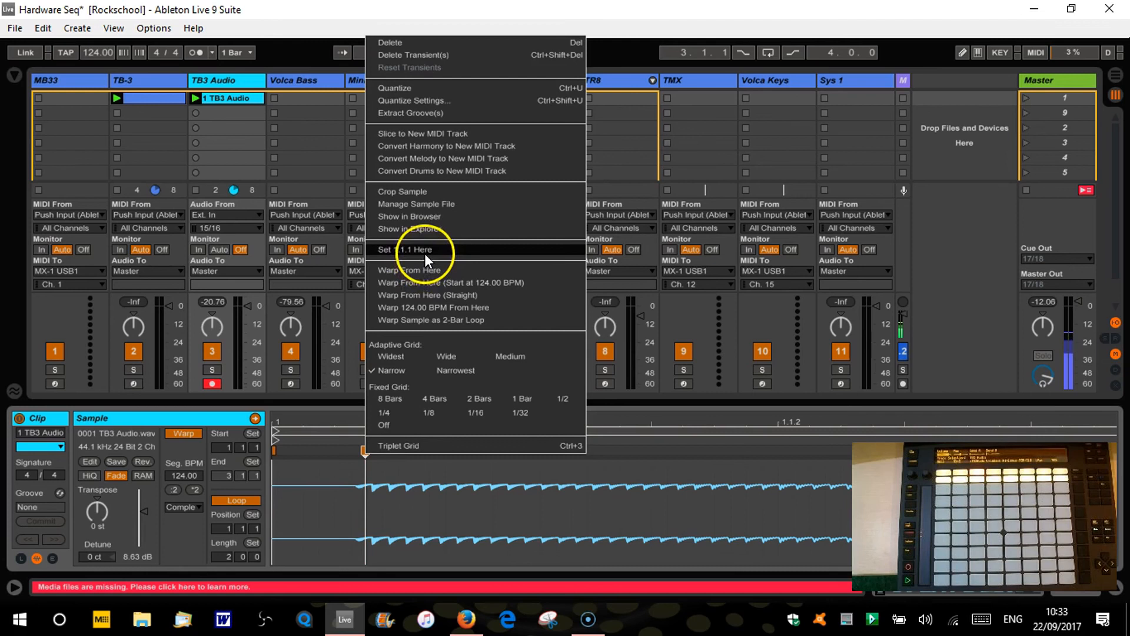
pyautogui.click(413, 250)
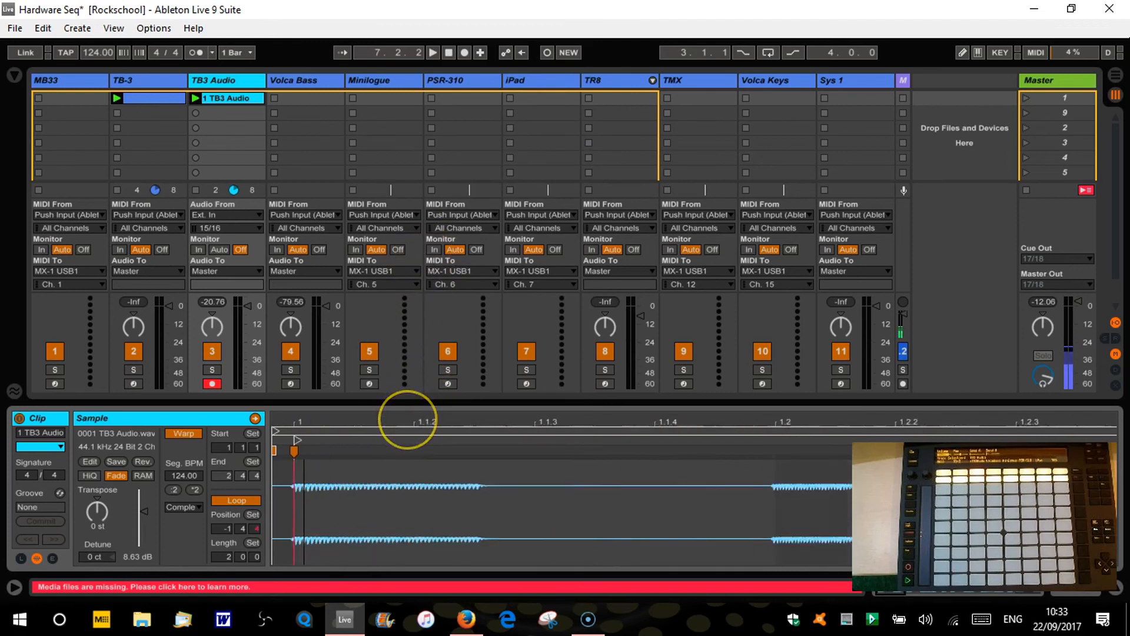